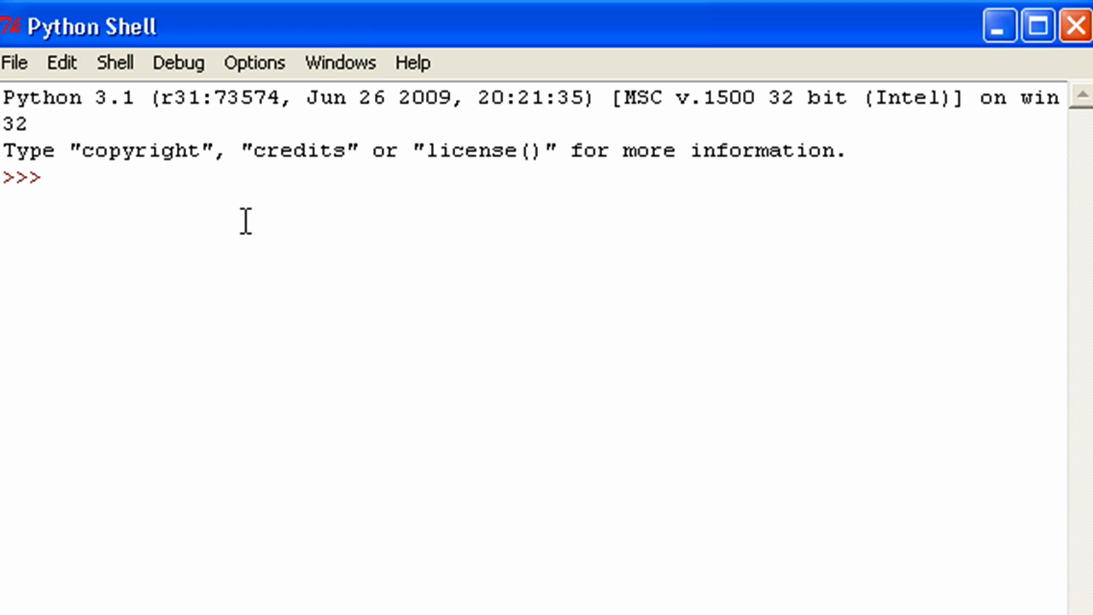
# - Start a function definition at the >>> prompt with the def keyword
pyautogui.click(55, 177)
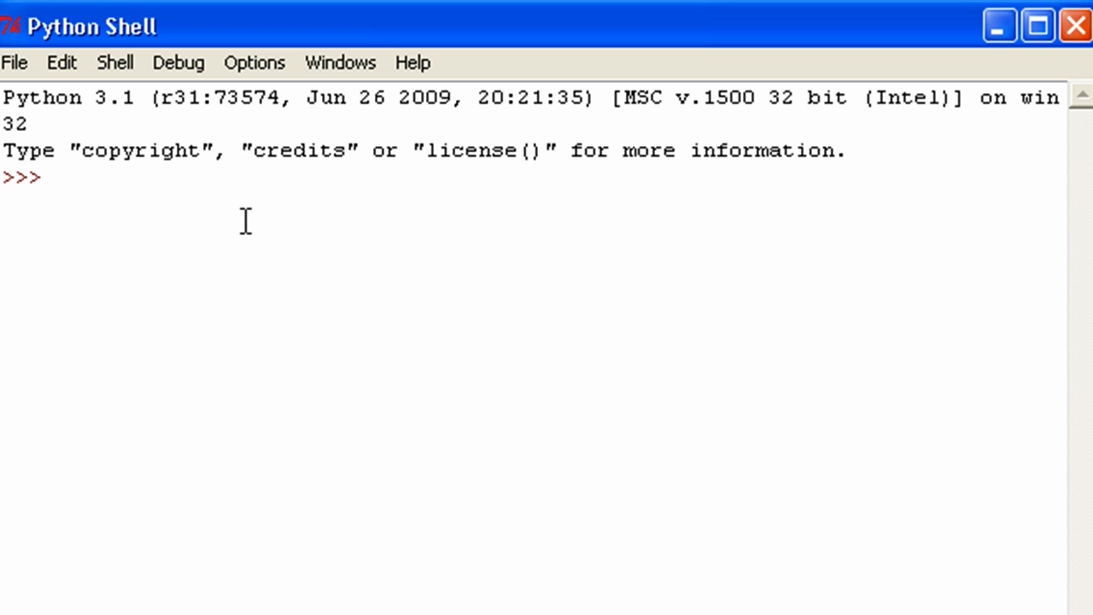
pyautogui.click(56, 177)
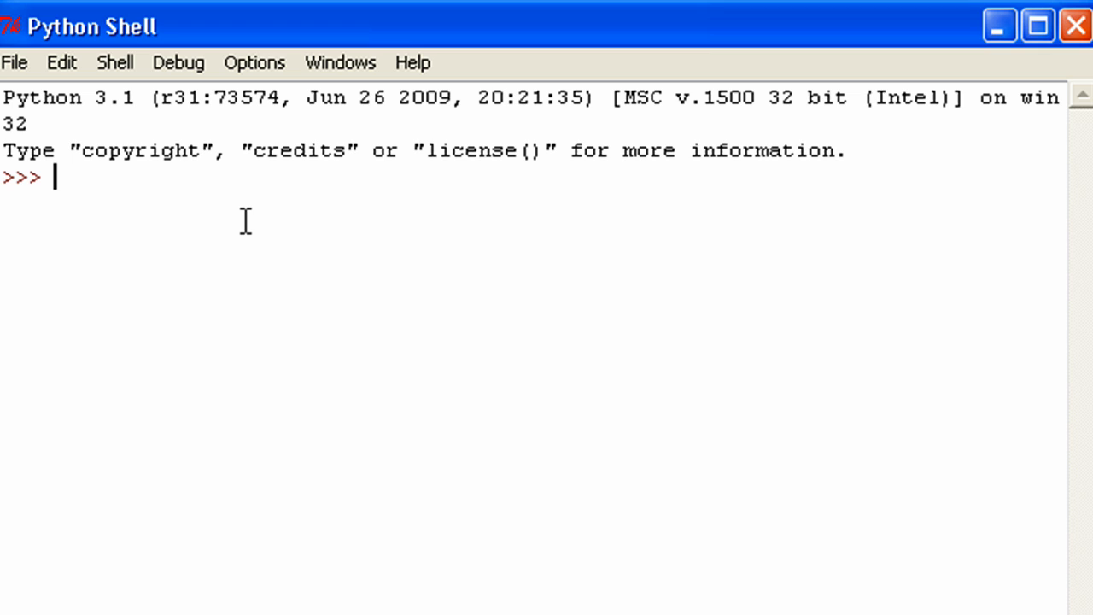
pyautogui.write('def')
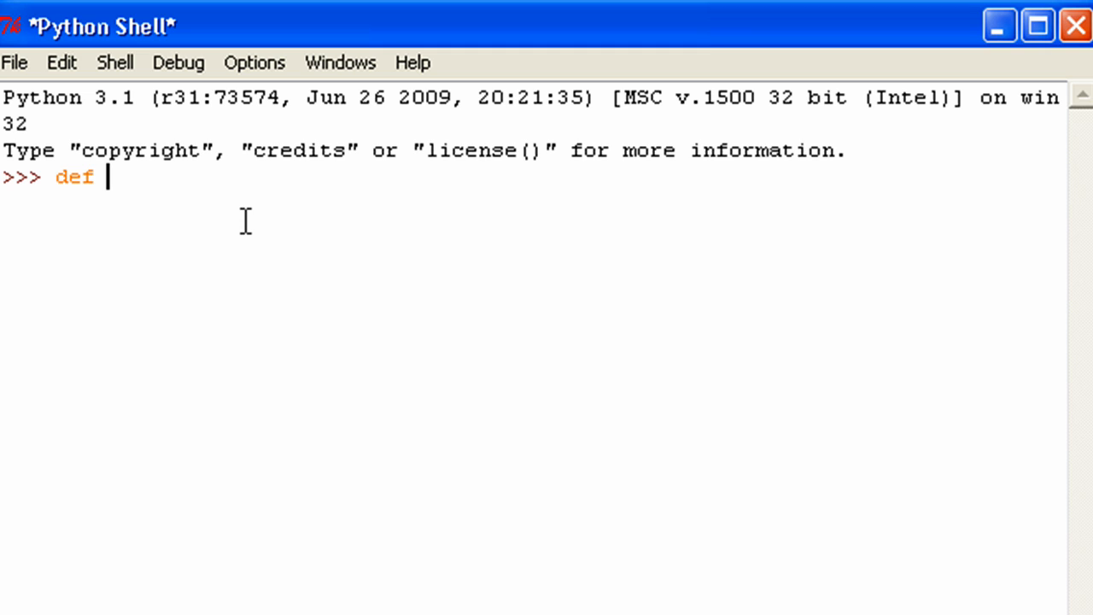
# - Complete the header def func(): and begin an indented body line below it
pyautogui.write('func')
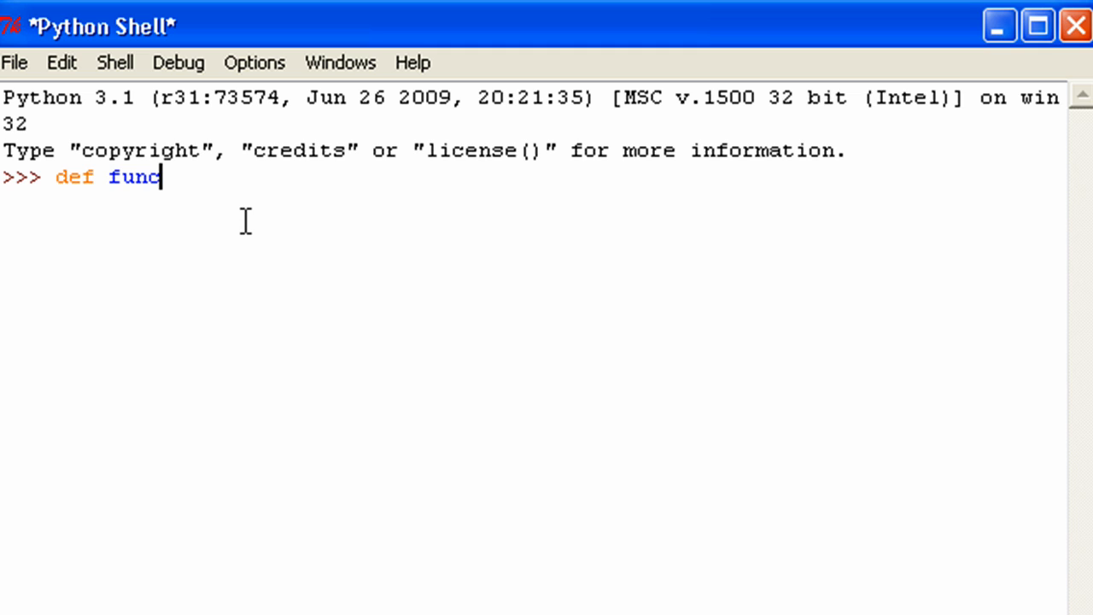
pyautogui.write('(')
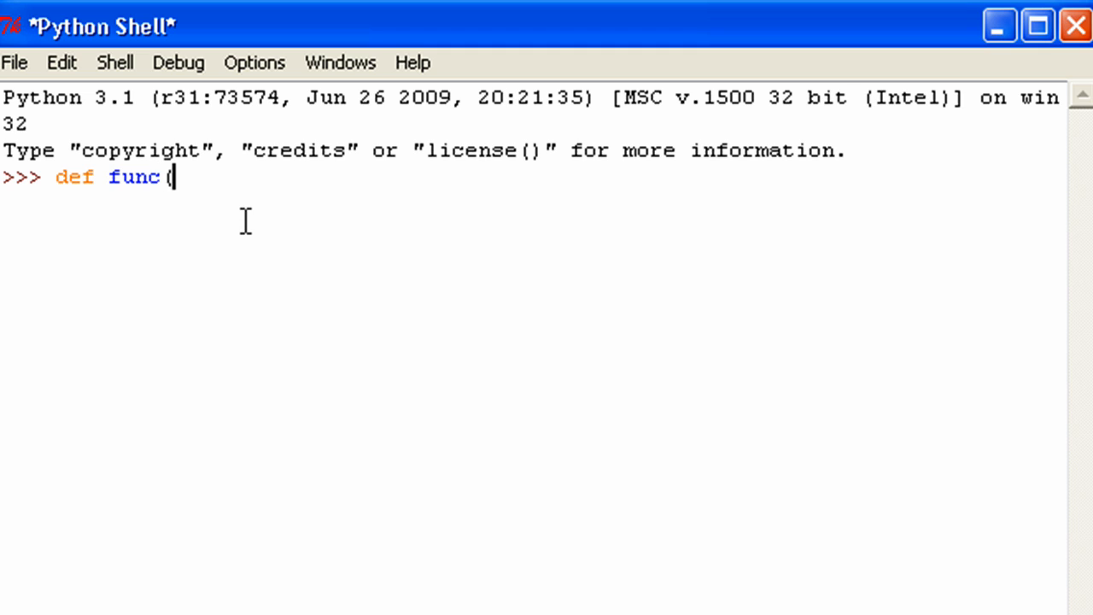
pyautogui.write(')')
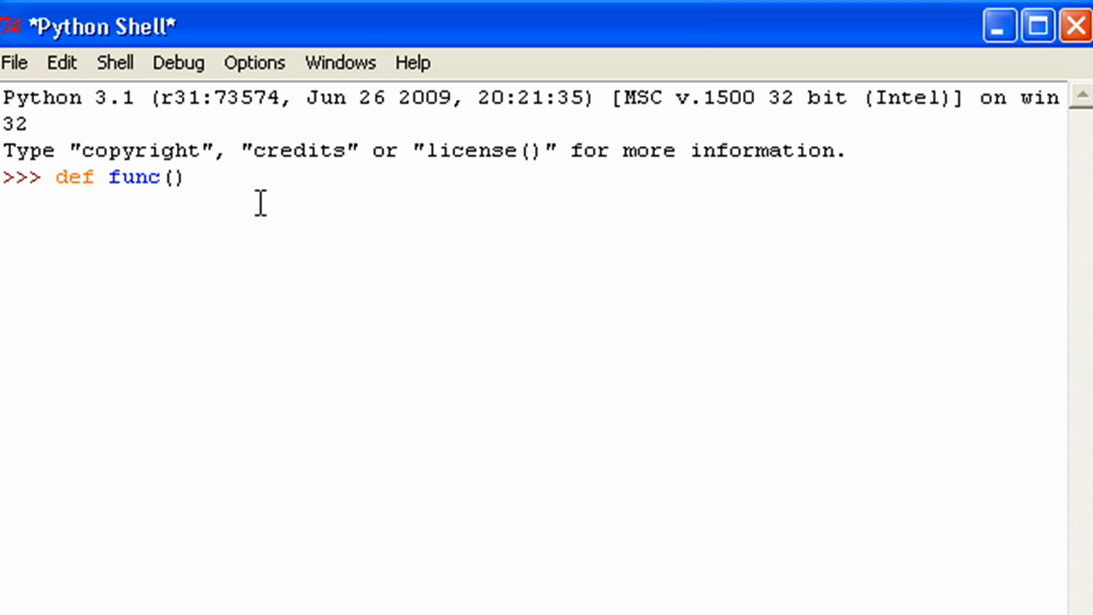
pyautogui.click(186, 177)
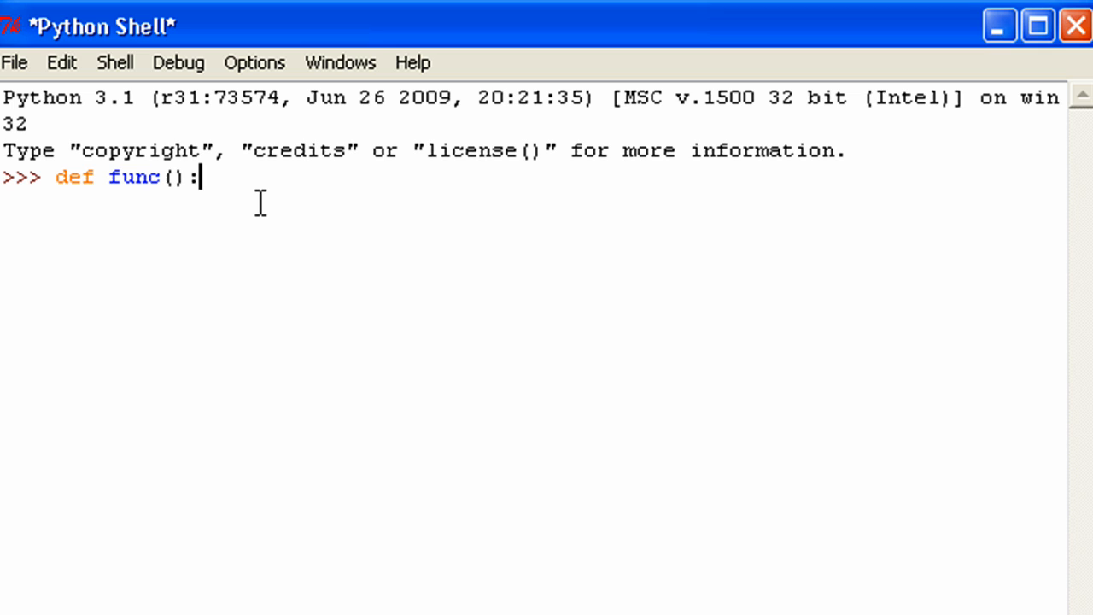
pyautogui.press('Return')
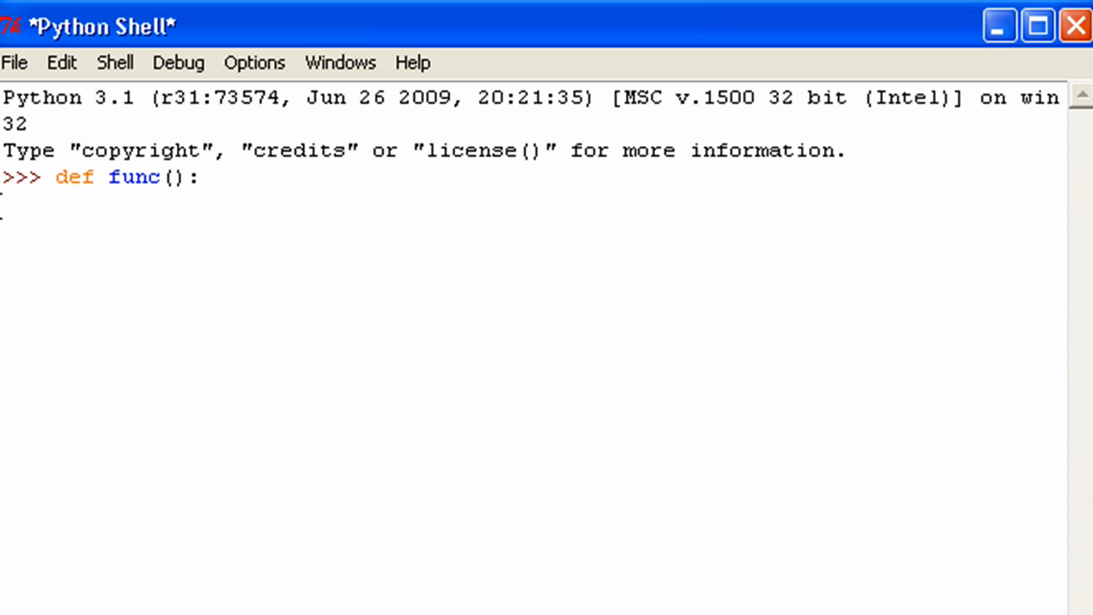
pyautogui.moveTo(96, 217)
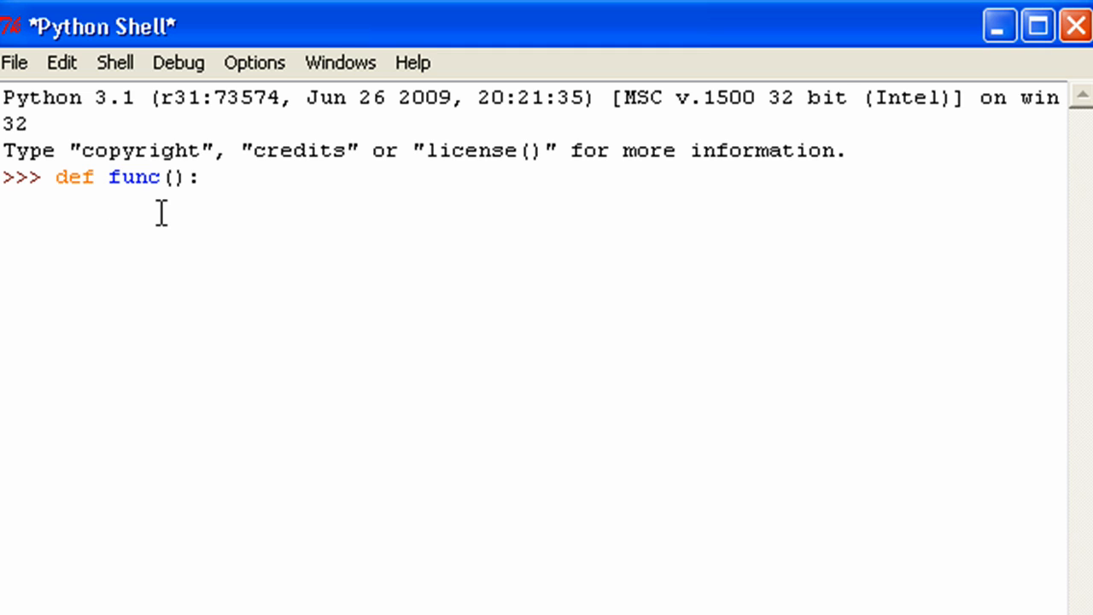
pyautogui.press('Return')
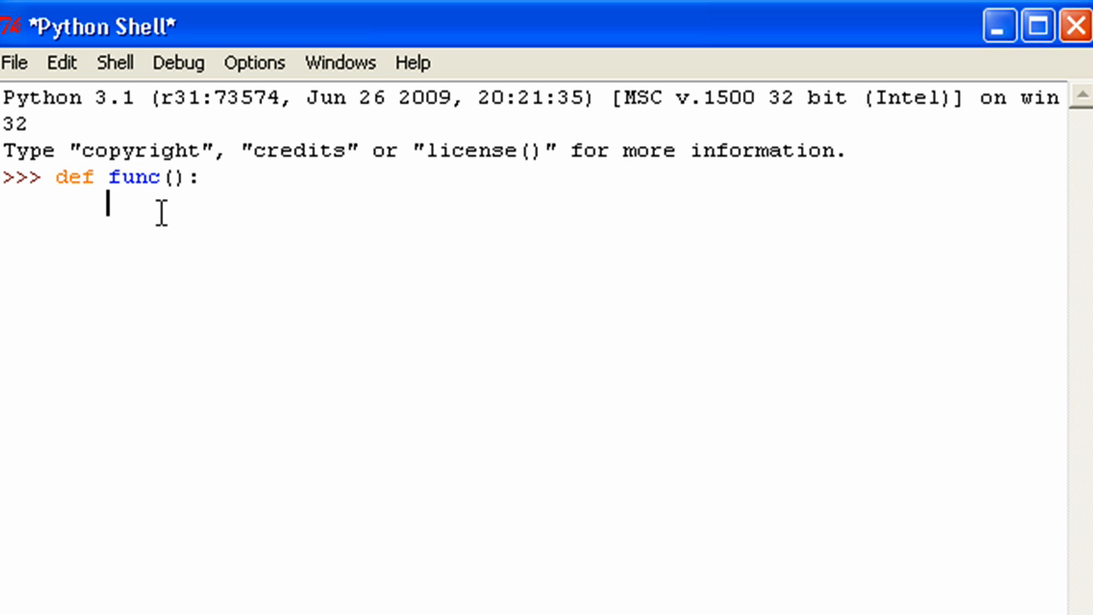
# - Write the first body line print("Hello World!") and move to a second body line
pyautogui.write('pr')
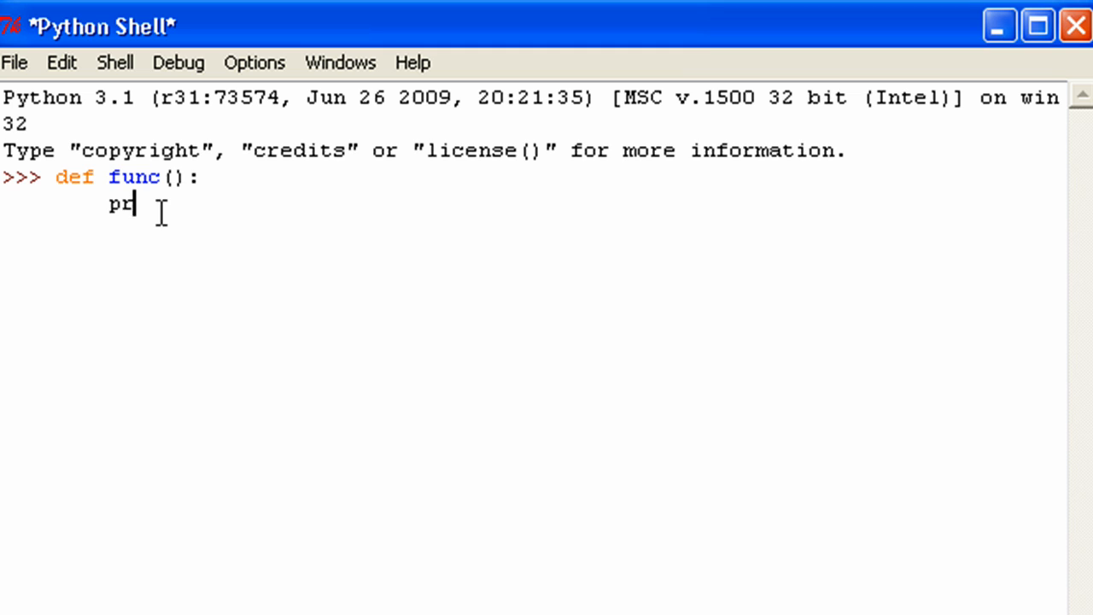
pyautogui.write('int("')
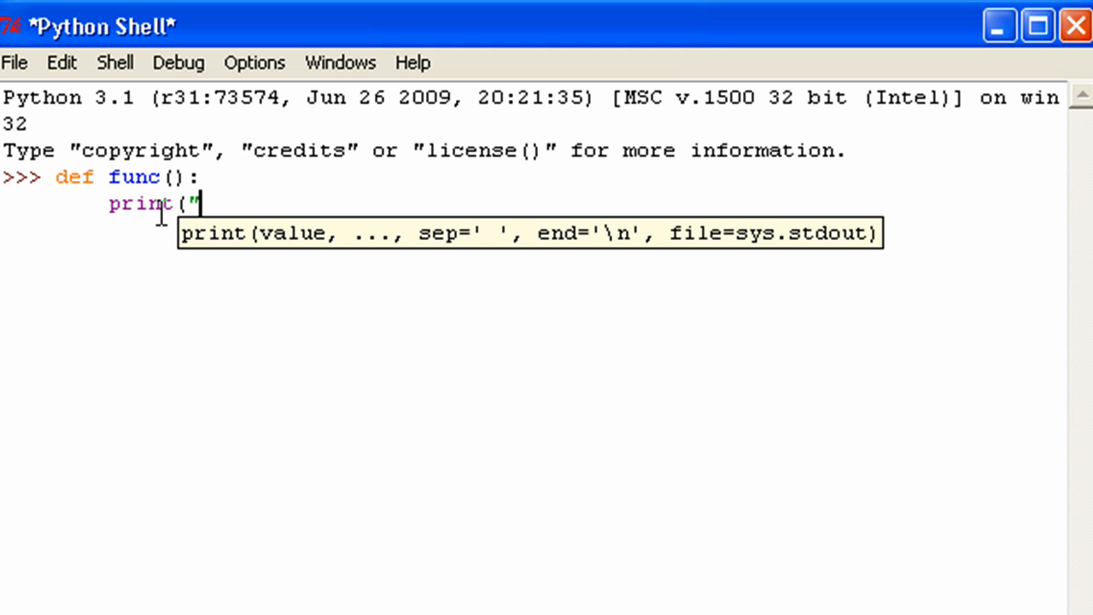
pyautogui.write('Hello Wor')
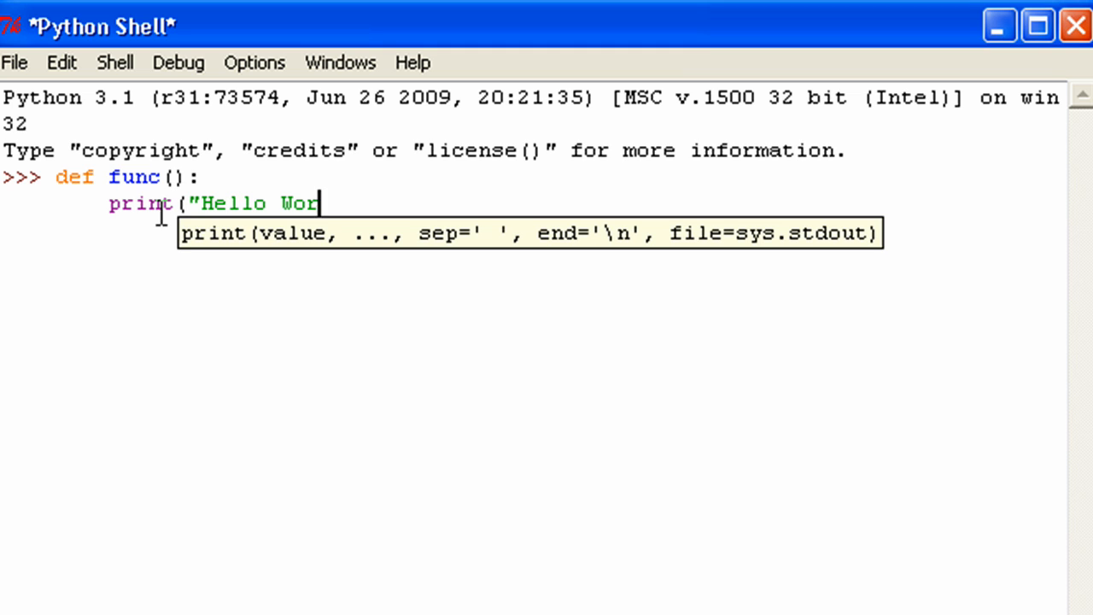
pyautogui.write('ld!')
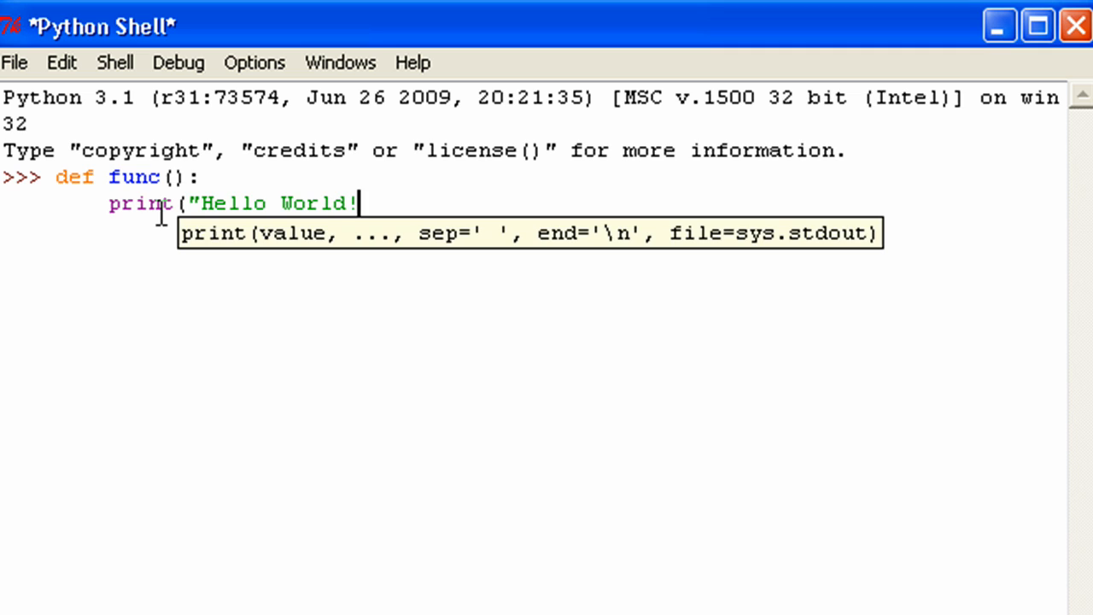
pyautogui.write('")')
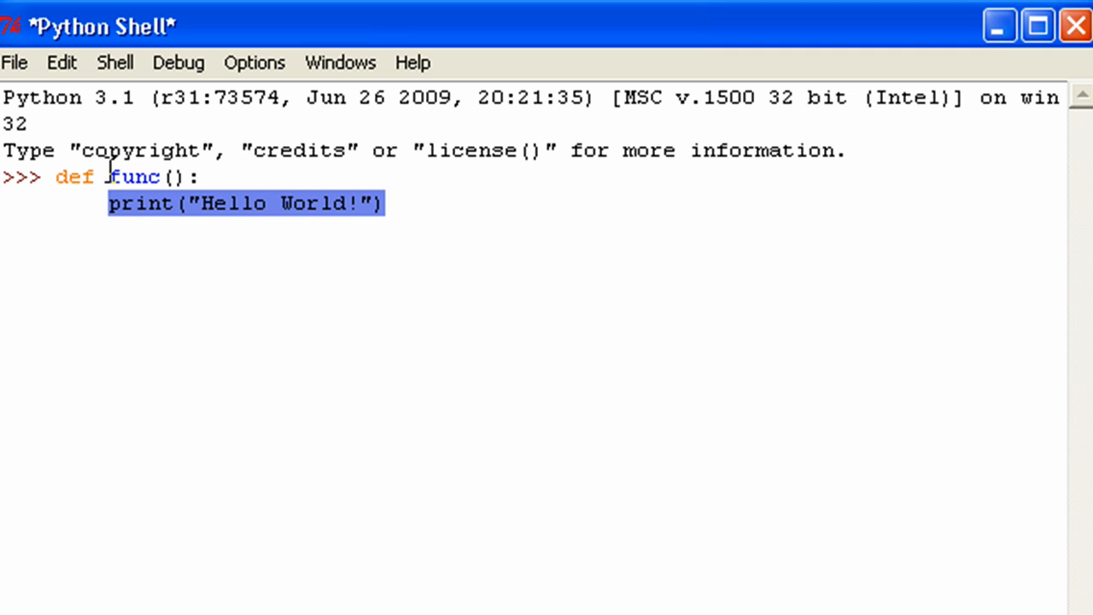
pyautogui.click(451, 218)
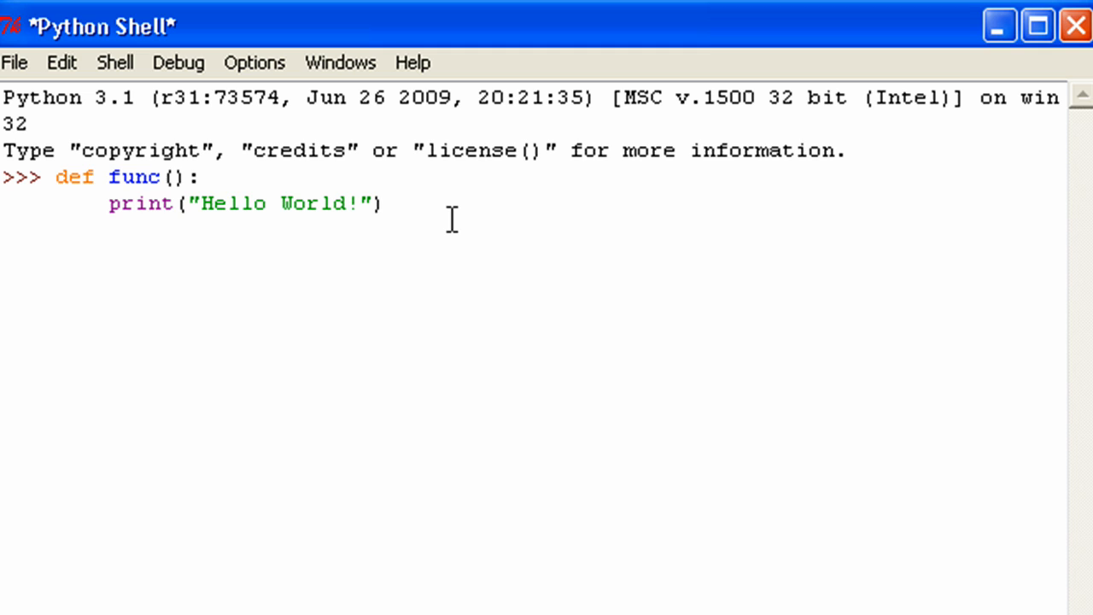
pyautogui.press('Return')
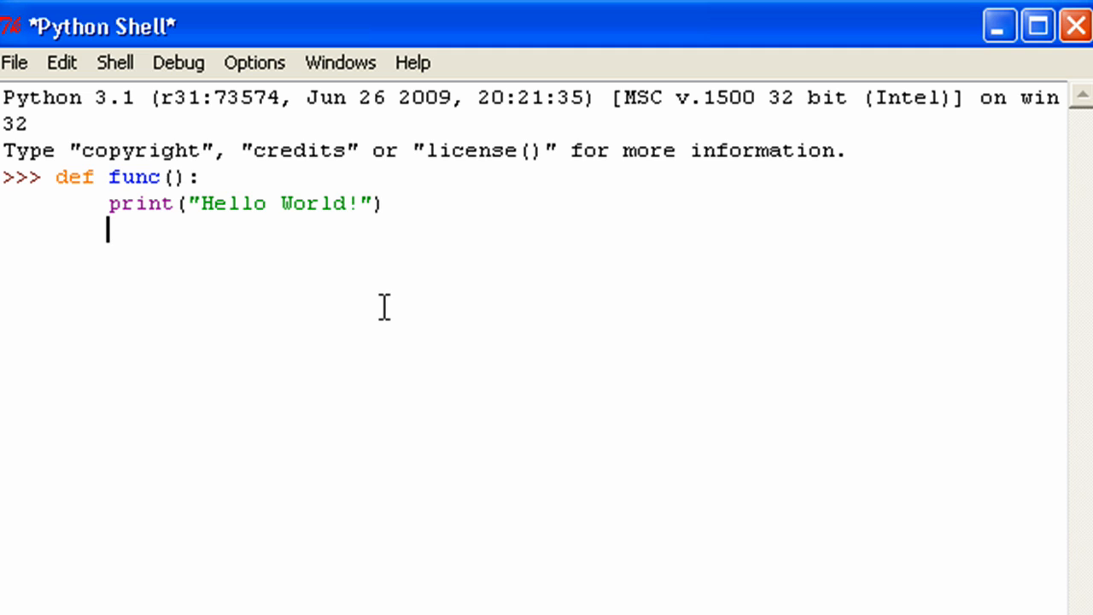
# - Add print("Goodbye") as the second body line and submit the func definition
pyautogui.write('print (')
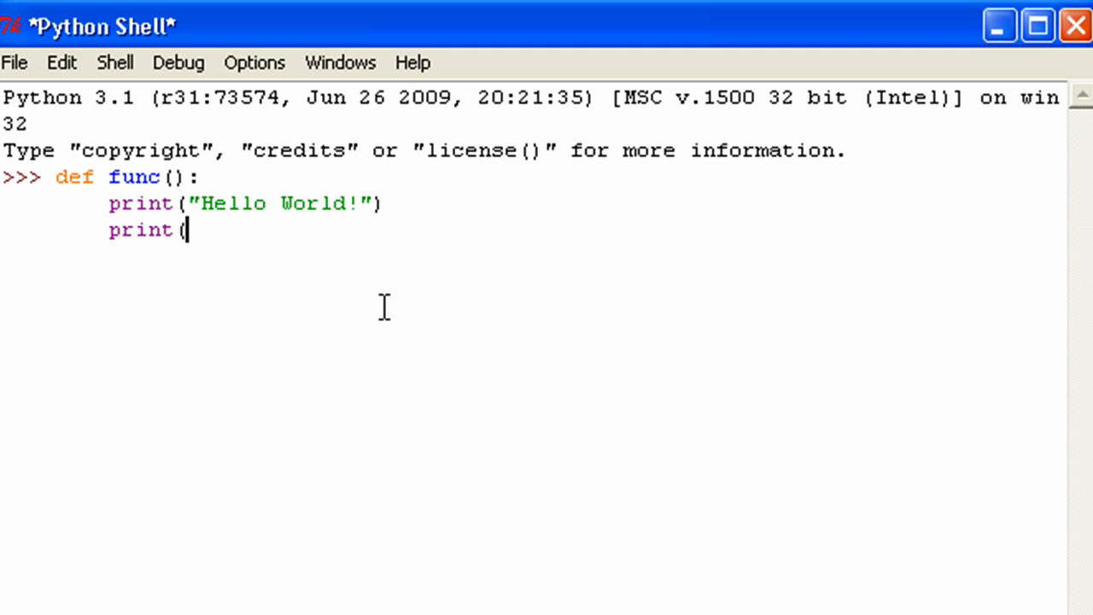
pyautogui.write('"God')
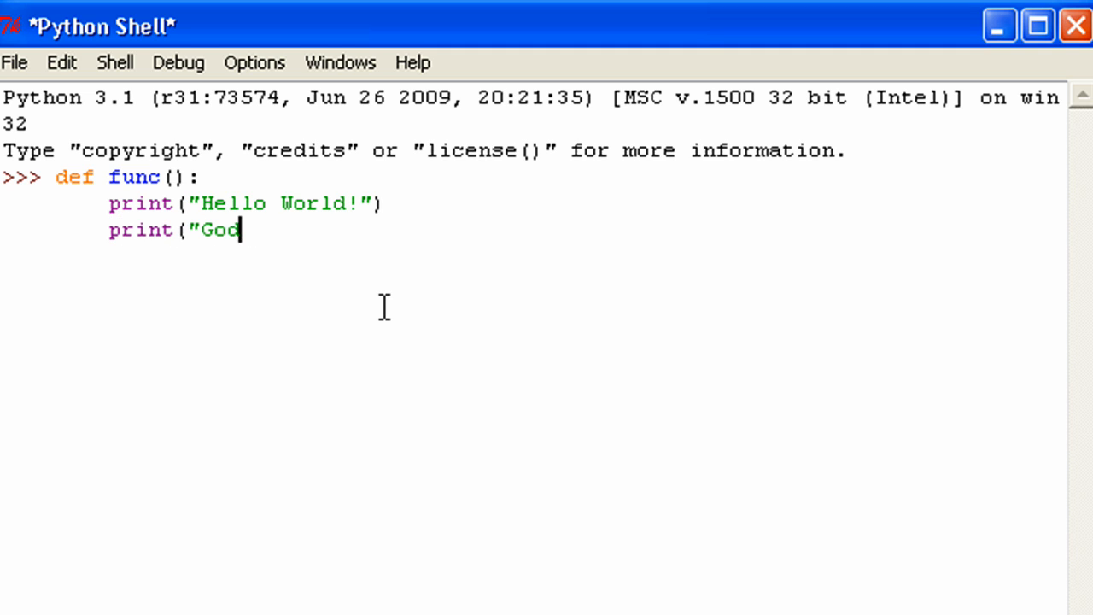
pyautogui.write('bye"')
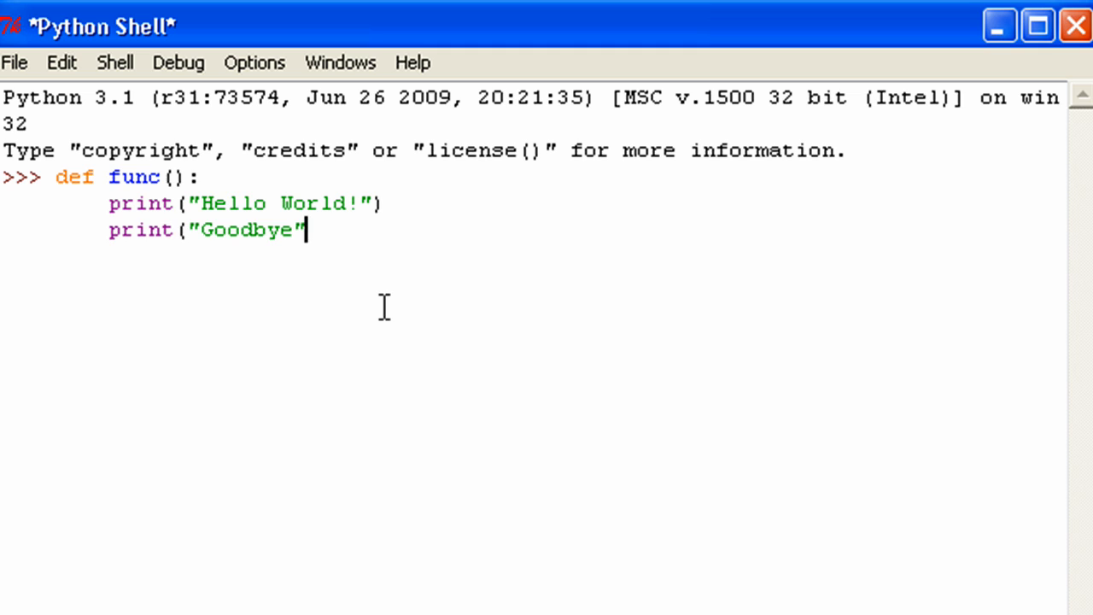
pyautogui.write(')')
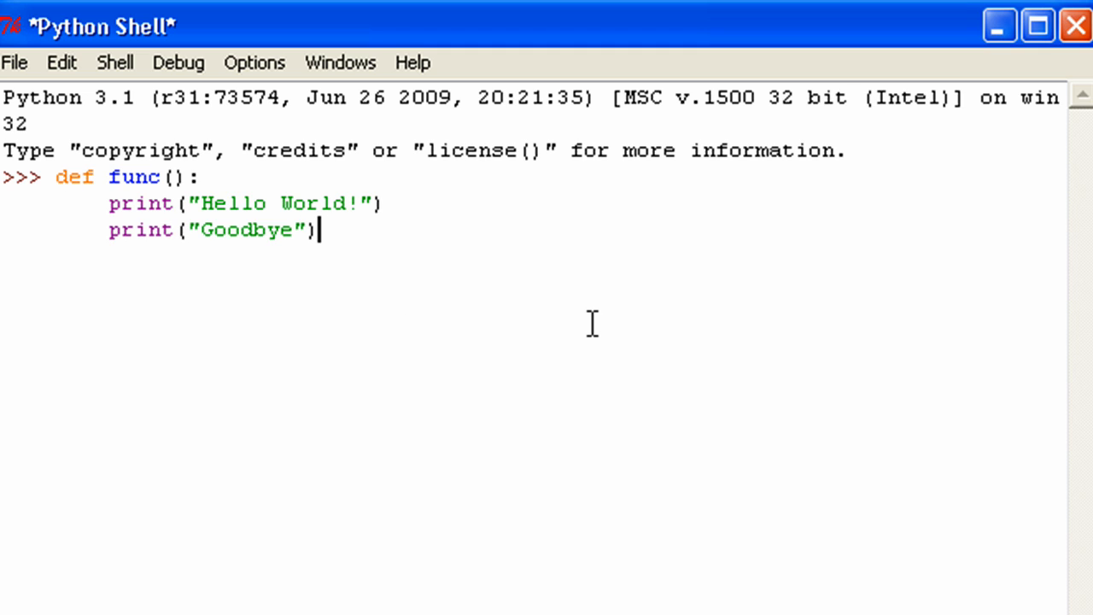
pyautogui.moveTo(109, 202); pyautogui.dragTo(317, 230)
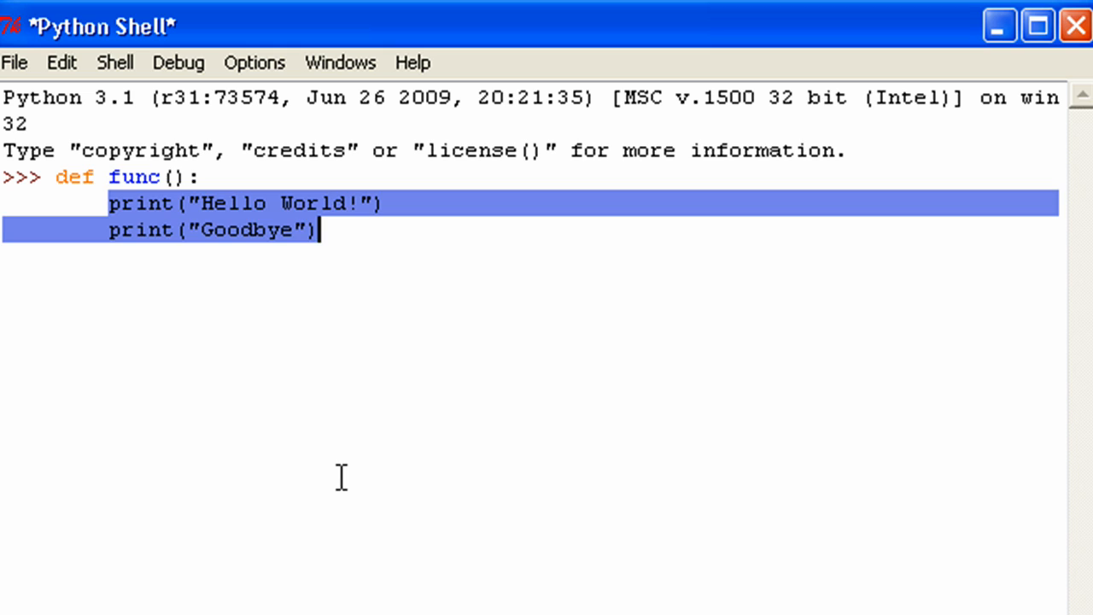
pyautogui.click(376, 247)
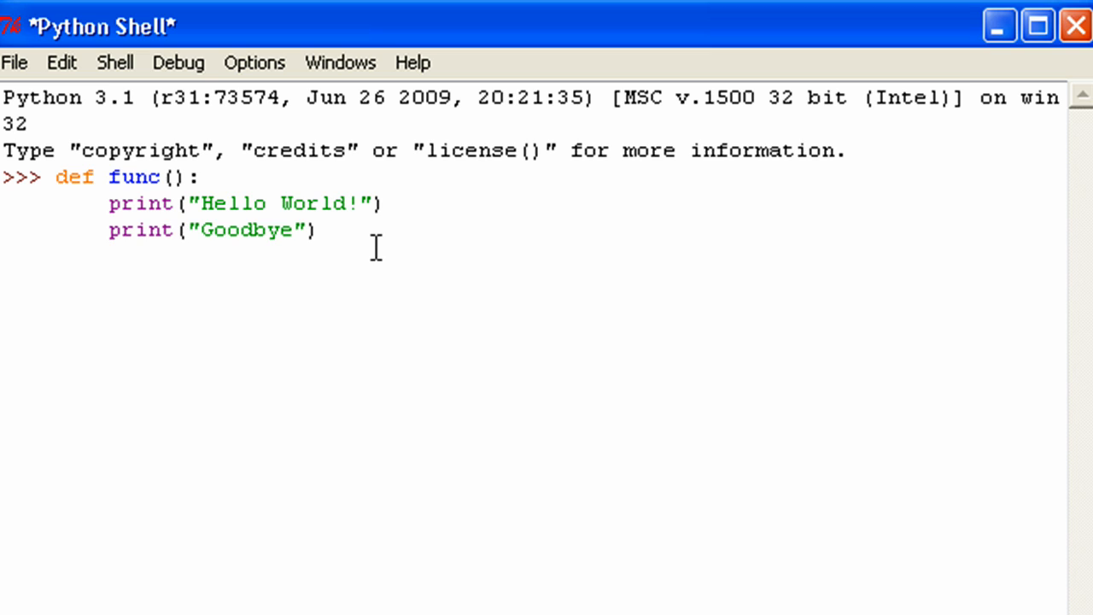
pyautogui.press('Return')
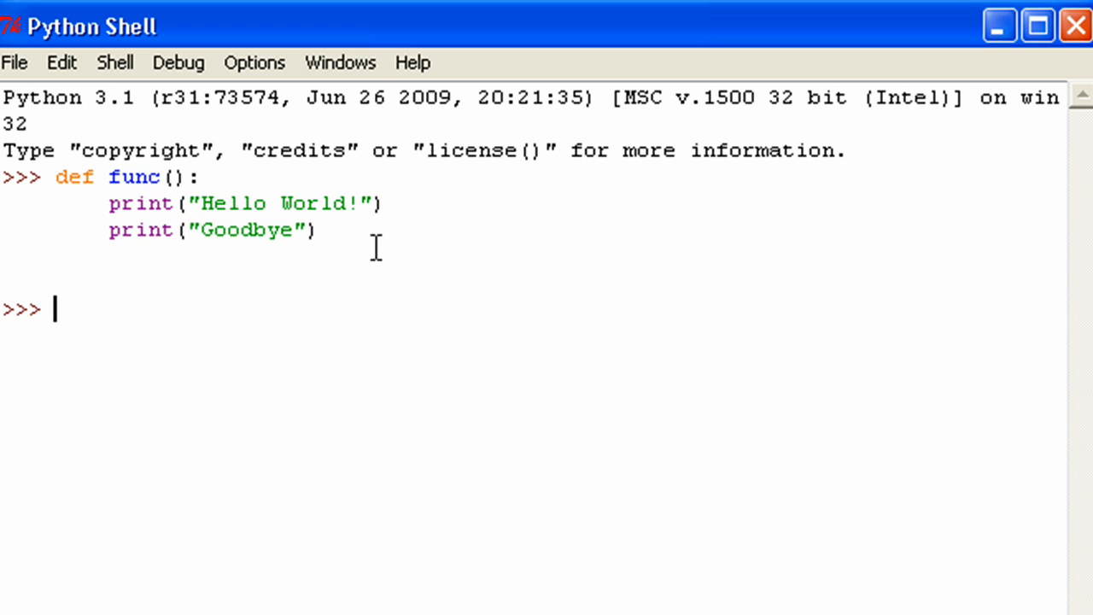
# - Call func() so it prints Hello World! and Goodbye, pointing out the Goodbye line
pyautogui.write('func')
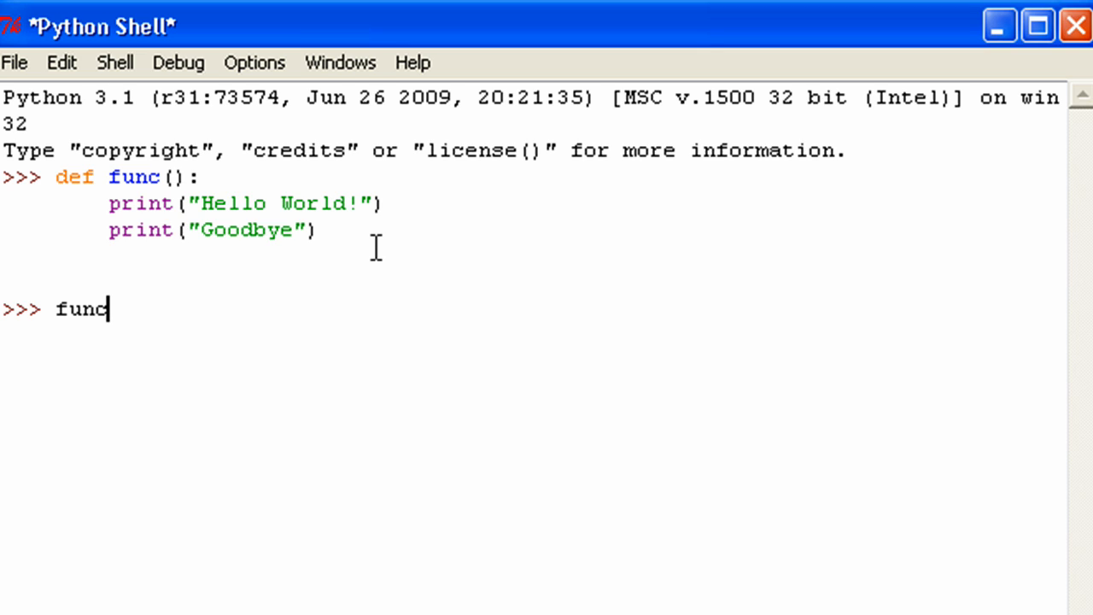
pyautogui.write('()')
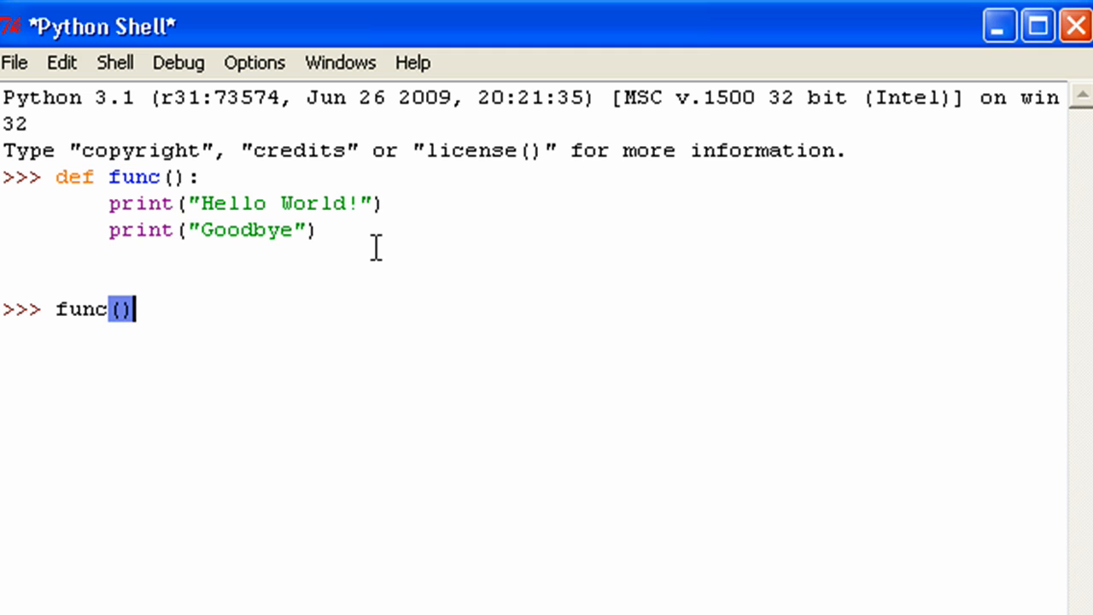
pyautogui.moveTo(174, 182)
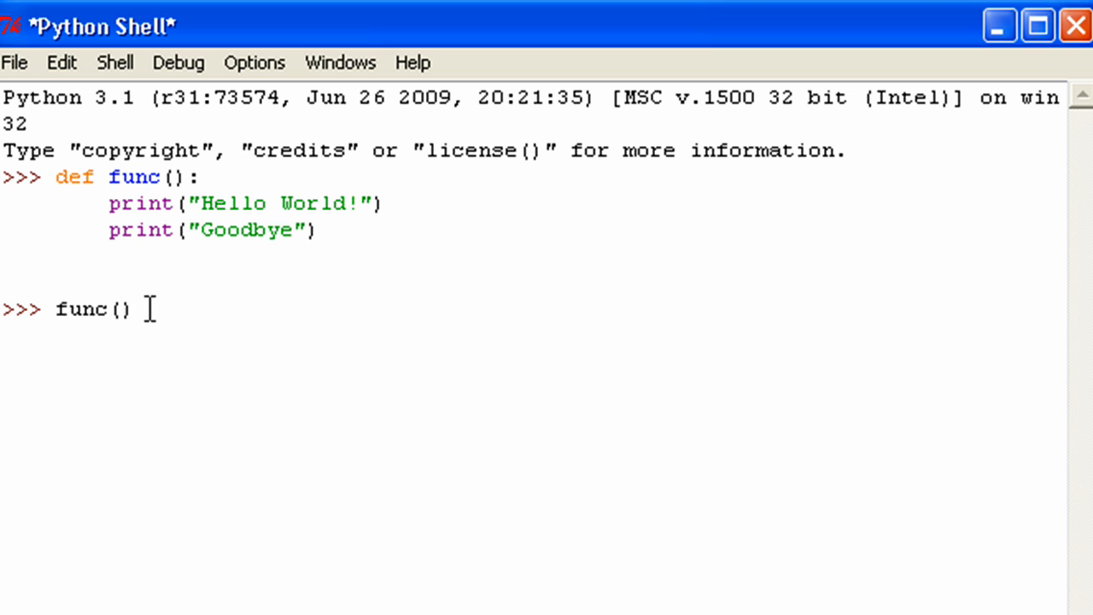
pyautogui.press('Return')
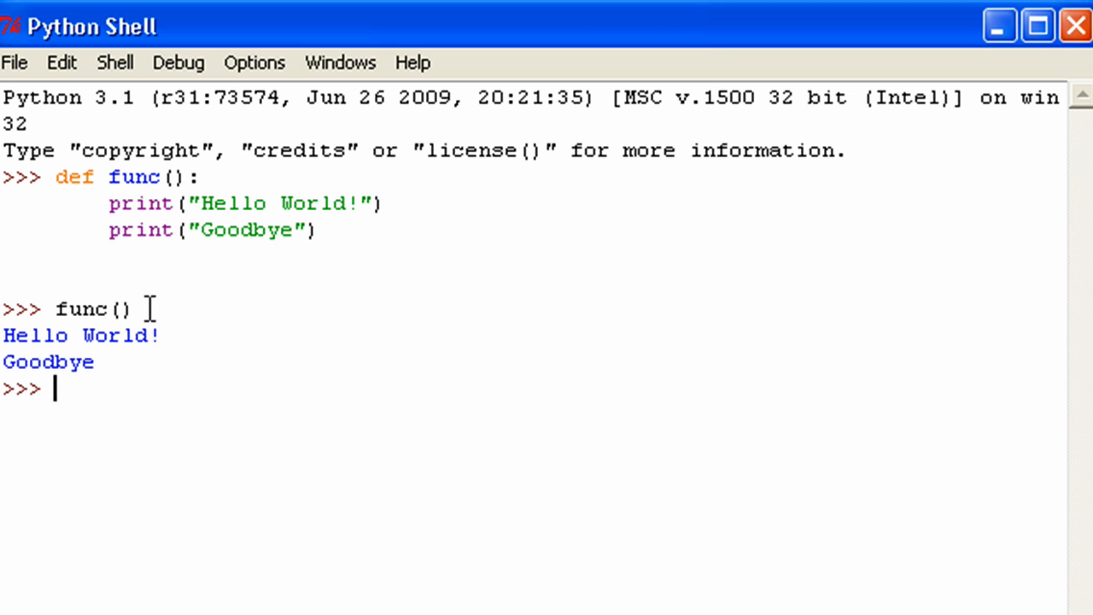
pyautogui.moveTo(109, 203); pyautogui.dragTo(333, 204)
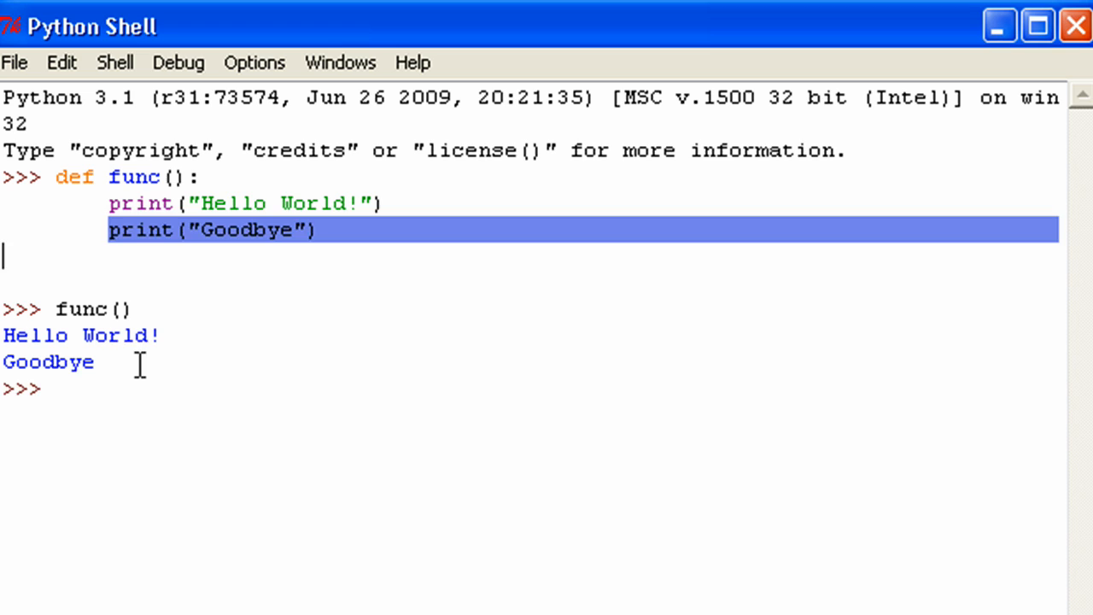
pyautogui.click(55, 389)
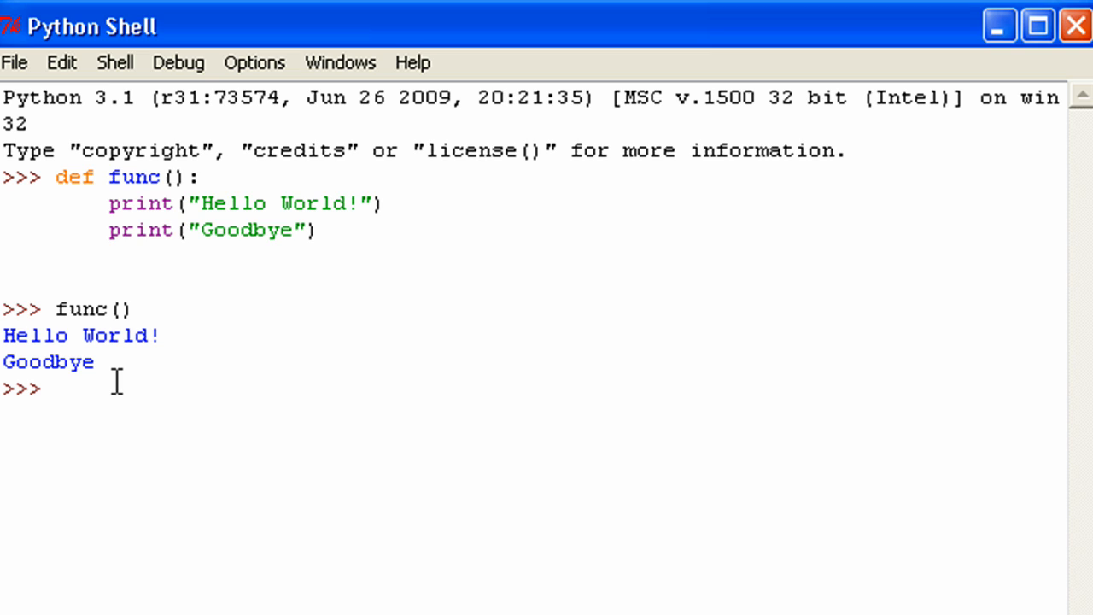
# - Write the header def func2(a,b): with parameters a and b
pyautogui.write('def')
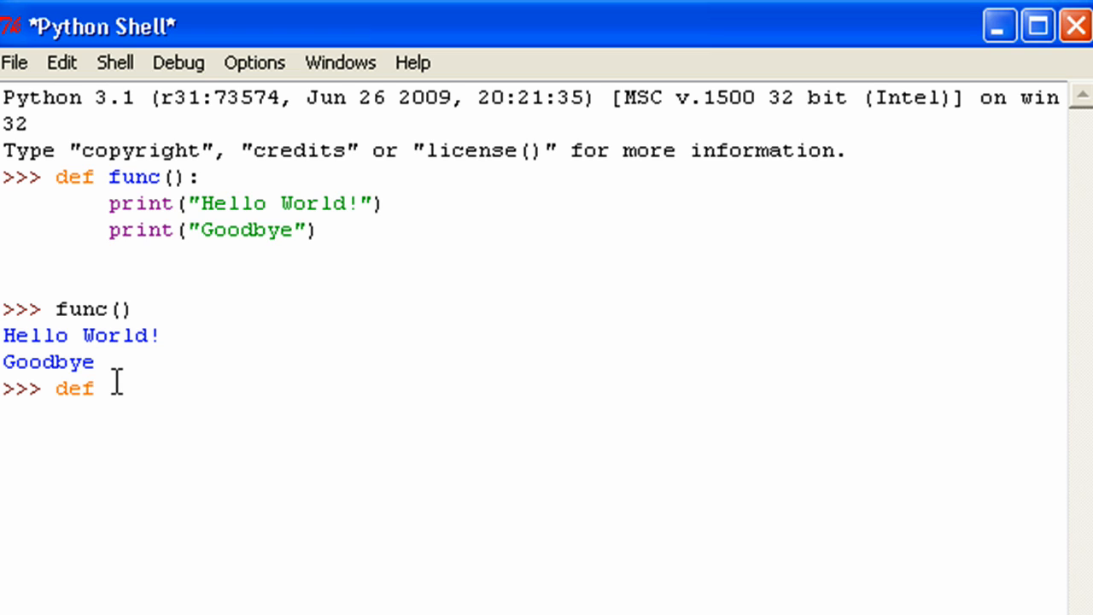
pyautogui.write('func2')
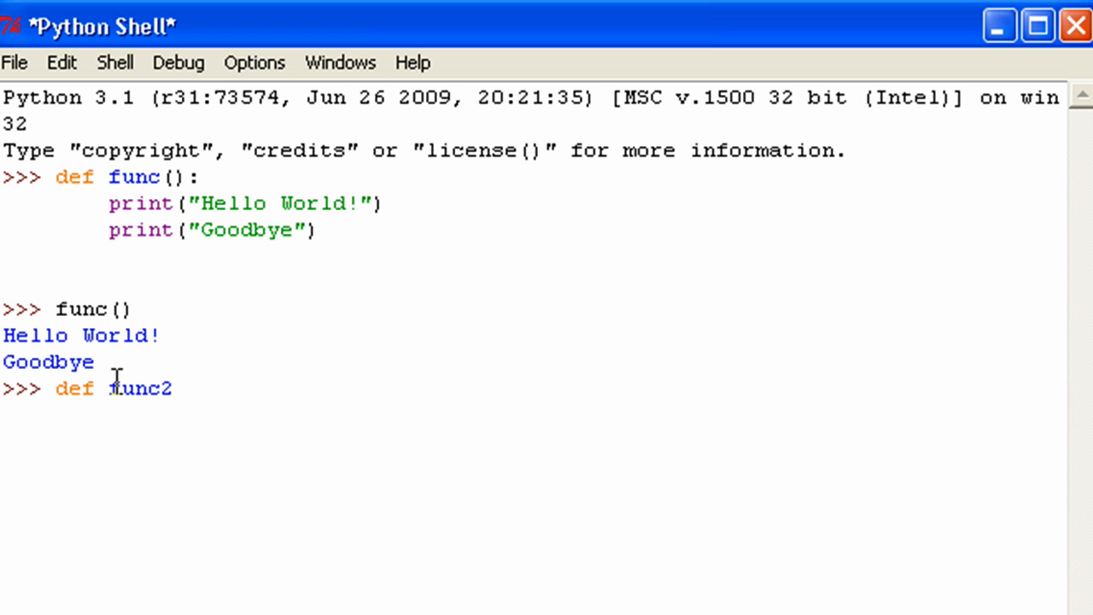
pyautogui.write('()')
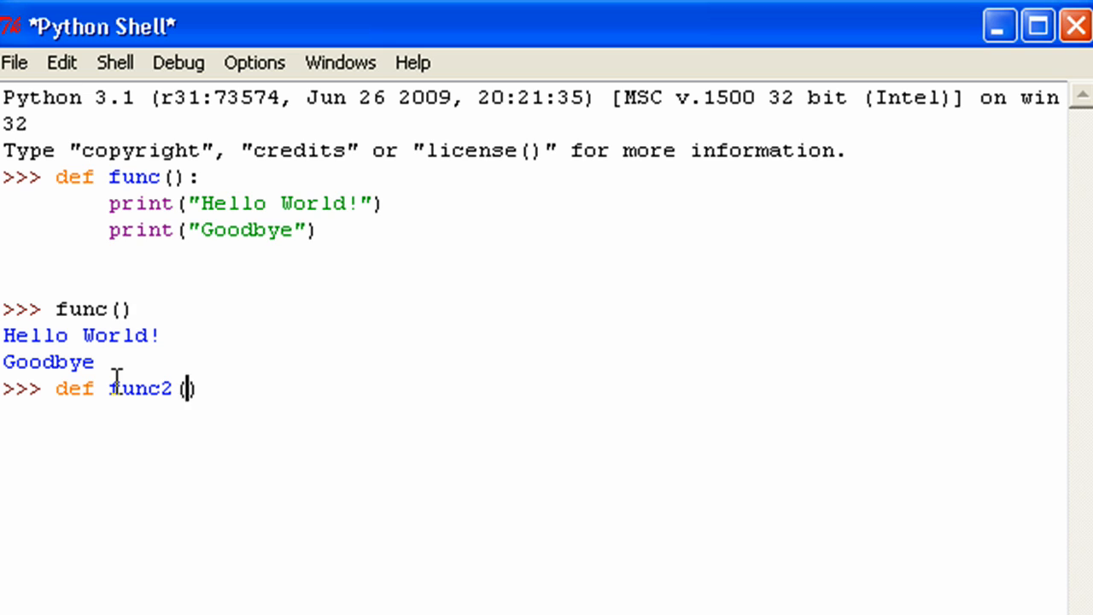
pyautogui.press('Right')
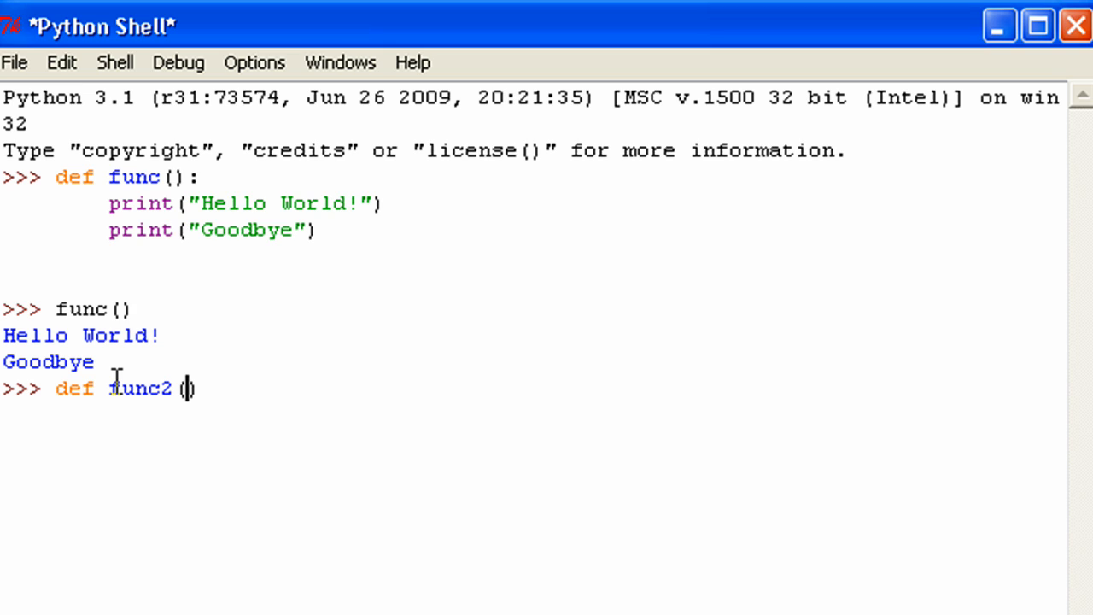
pyautogui.write('a,b)')
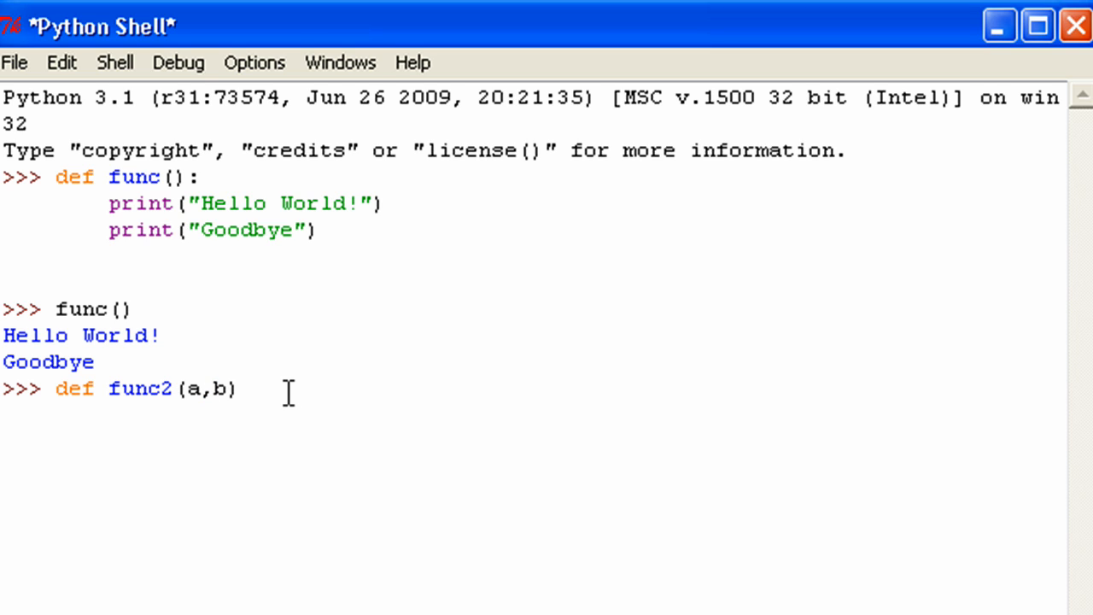
pyautogui.write(':')
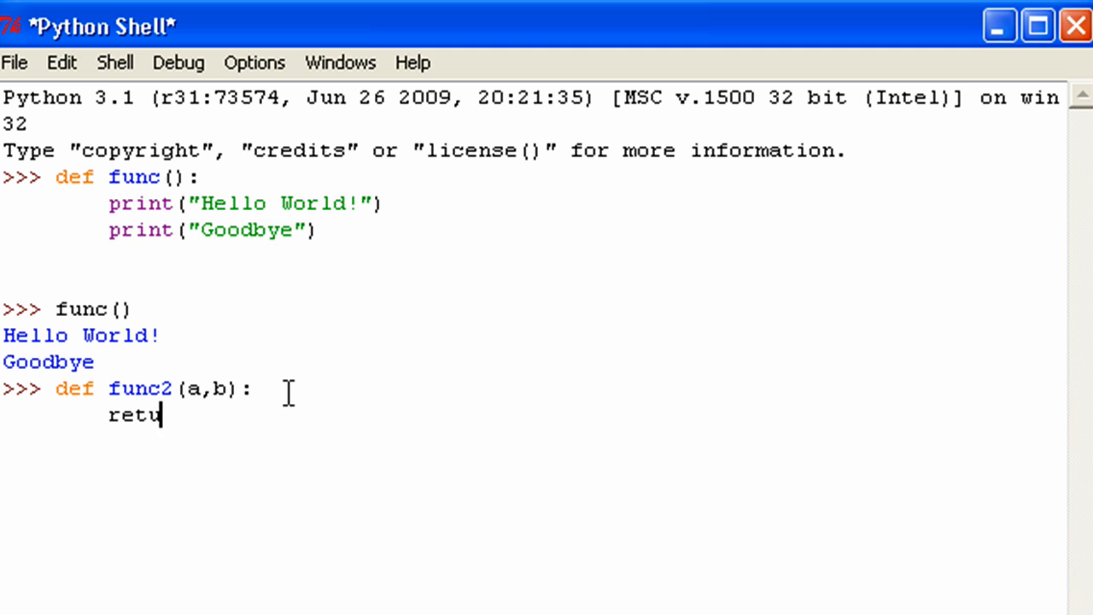
# - Give func2 the body return a+b and submit the definition
pyautogui.write('rn a+b')
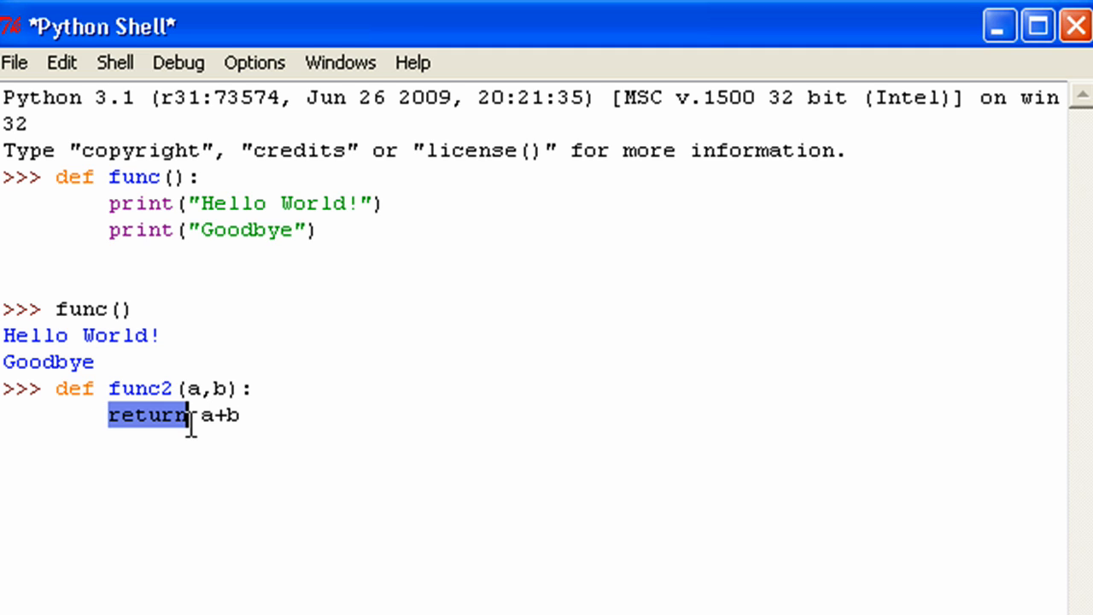
pyautogui.doubleClick(221, 416)
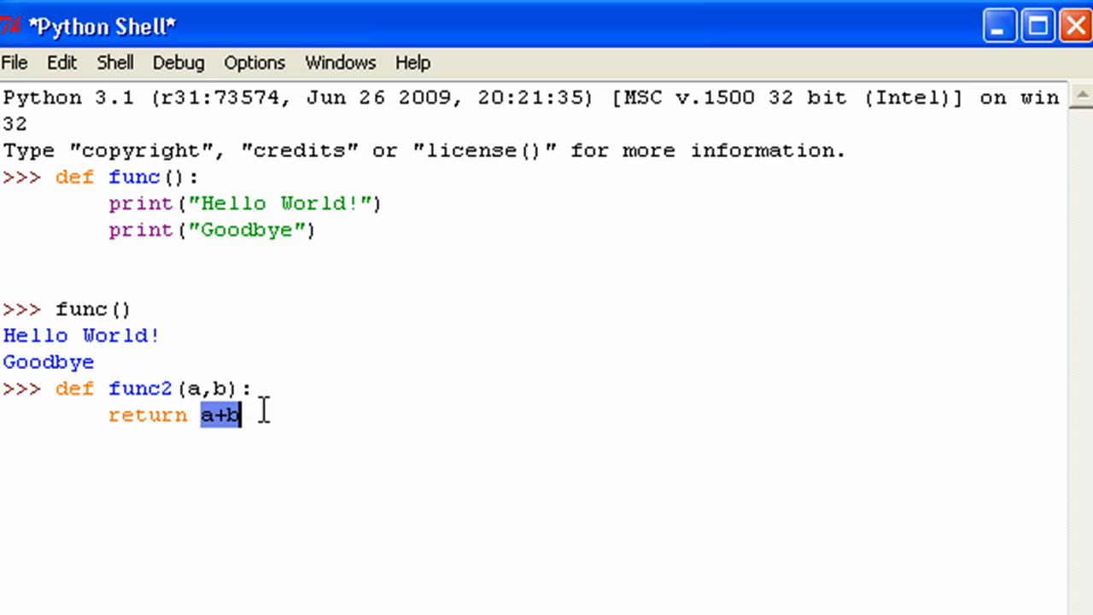
pyautogui.click(273, 416)
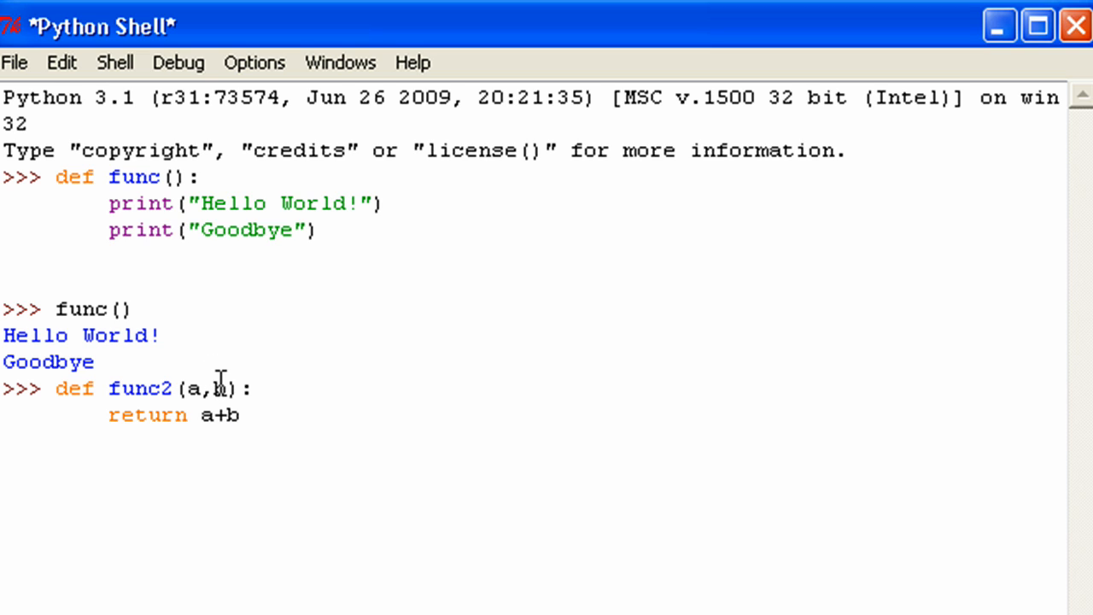
pyautogui.moveTo(269, 408)
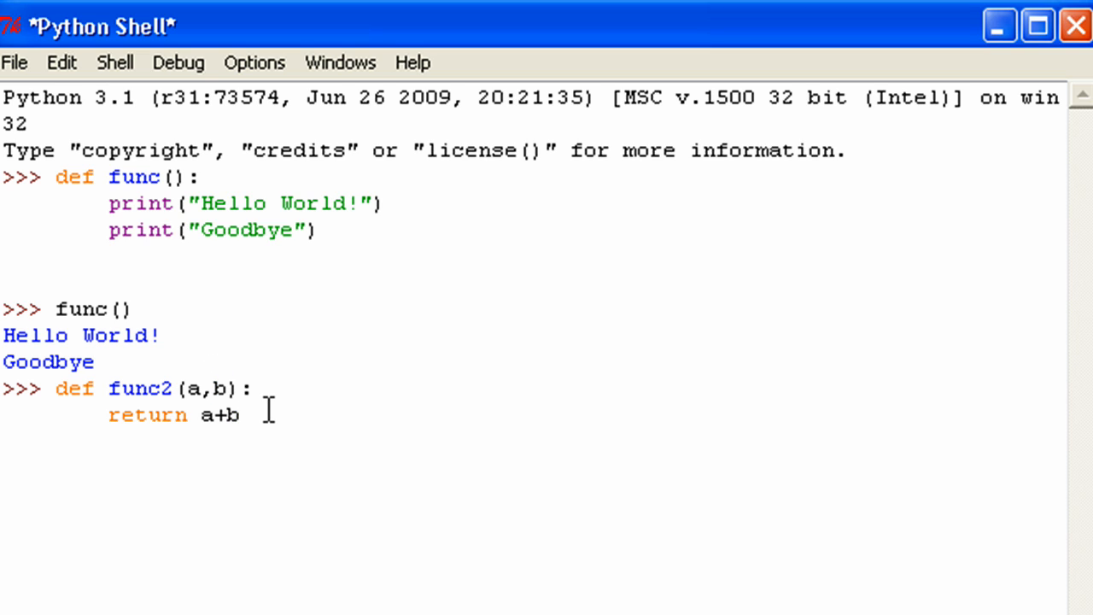
pyautogui.press('Return')
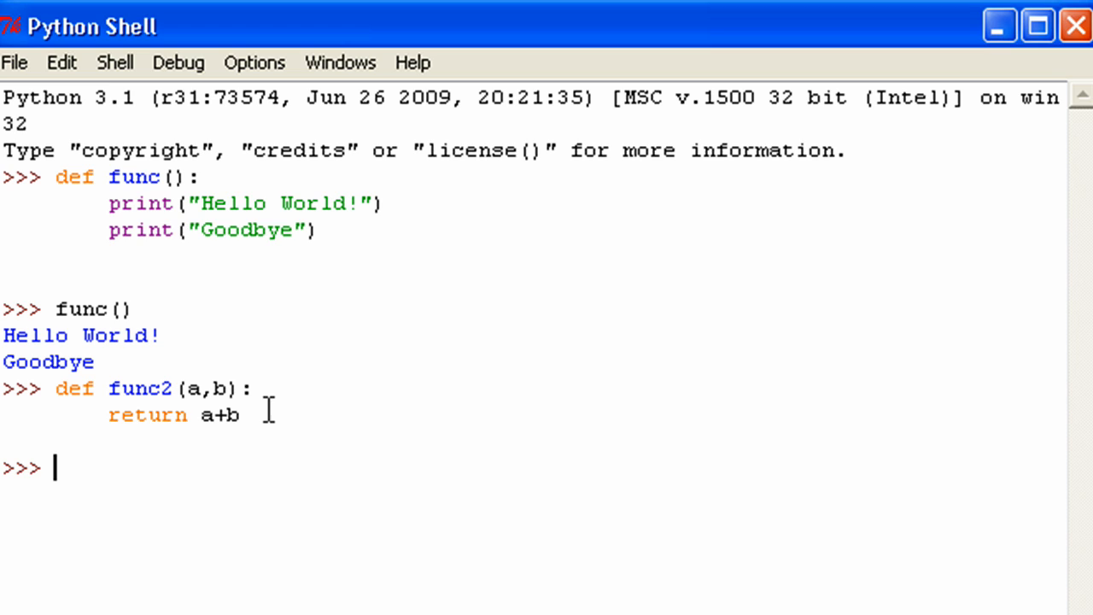
# - Call func2(2,3) and get the result 5
pyautogui.write('func')
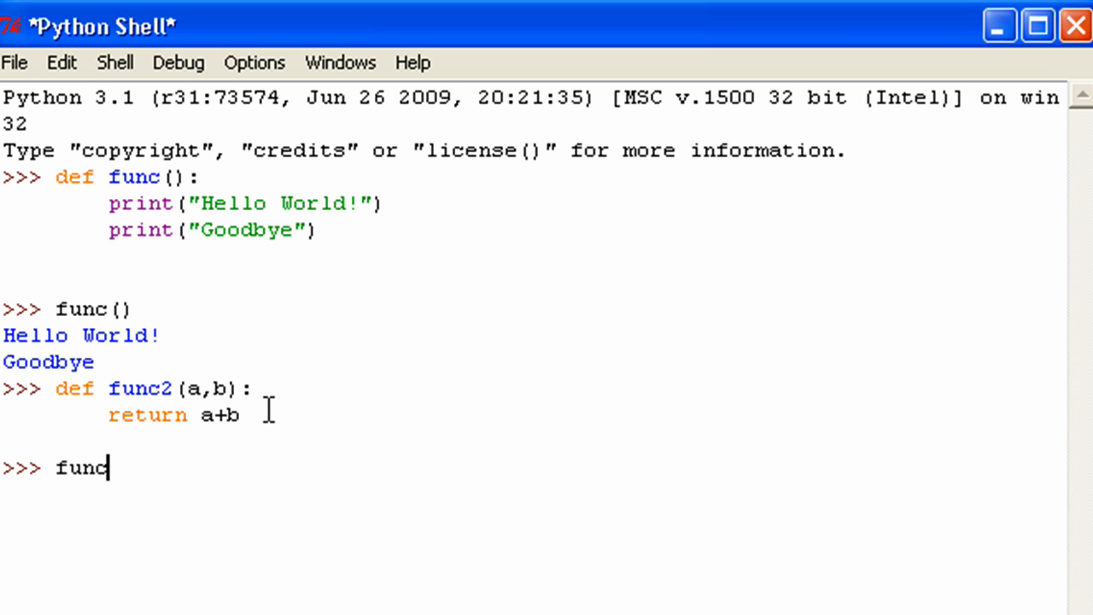
pyautogui.write('2 (')
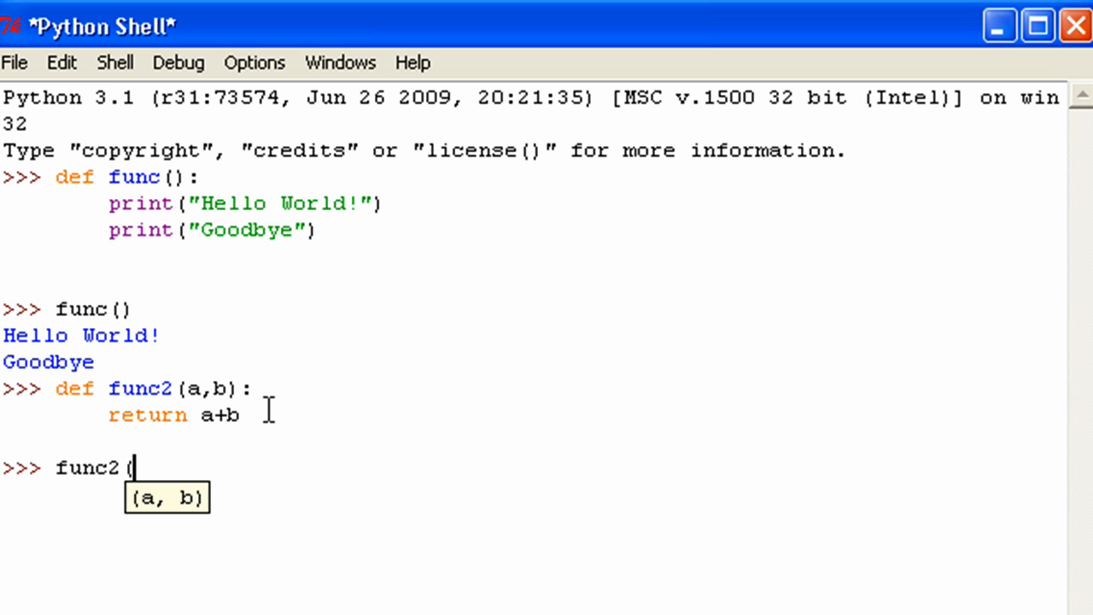
pyautogui.moveTo(134, 467)
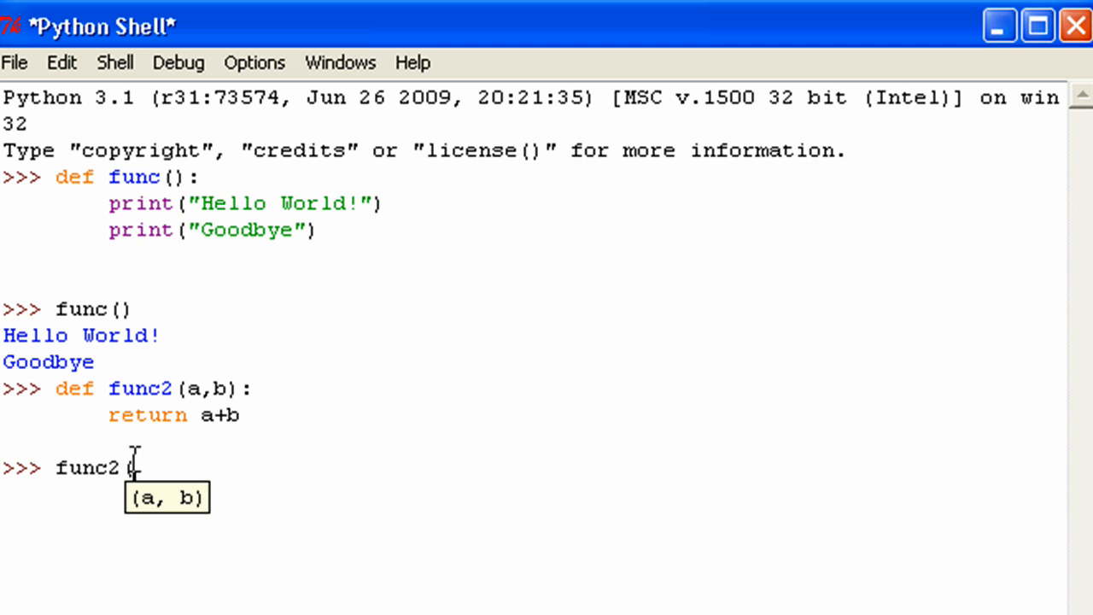
pyautogui.moveTo(217, 508)
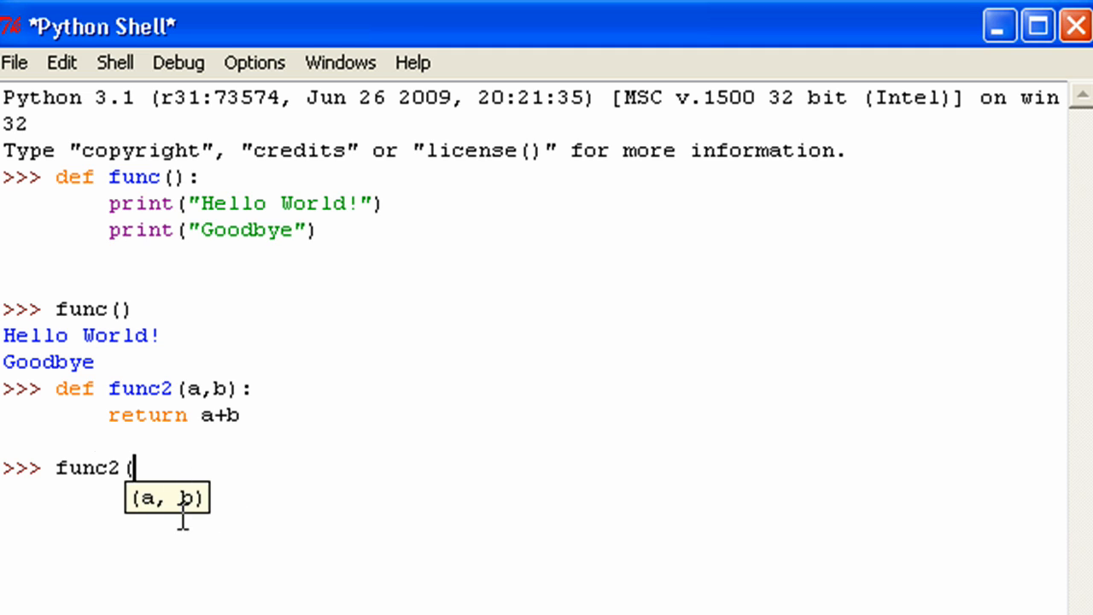
pyautogui.moveTo(272, 519)
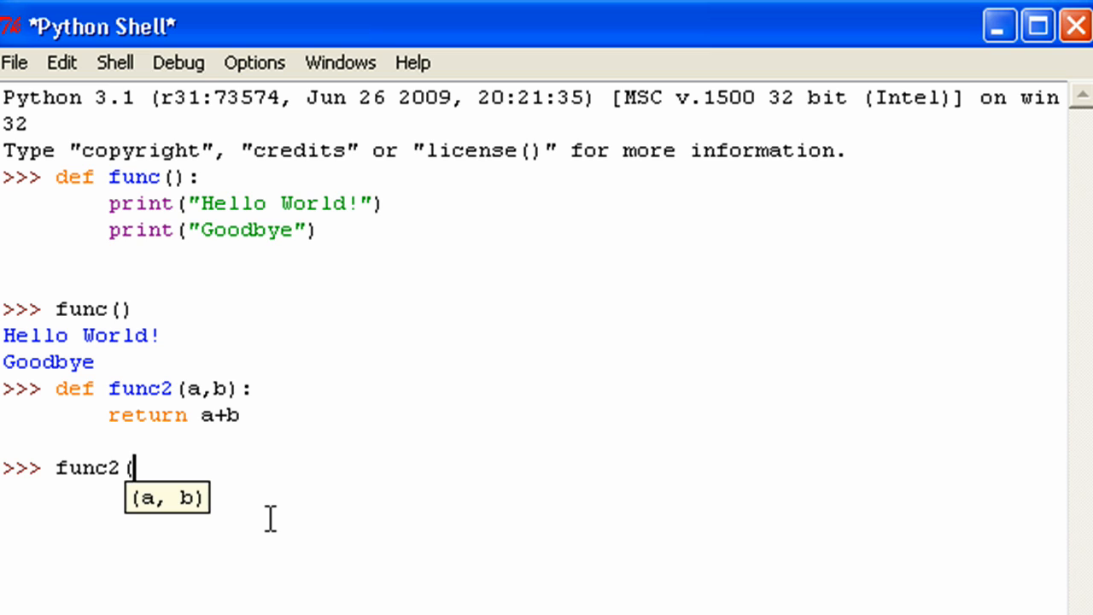
pyautogui.press('Return')
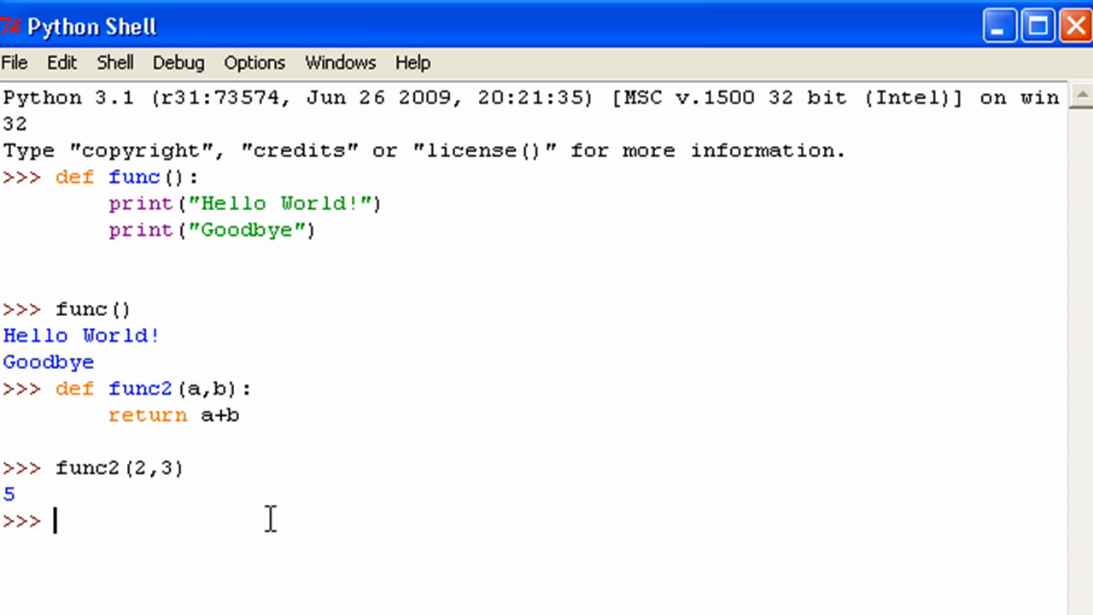
pyautogui.doubleClick(140, 467)
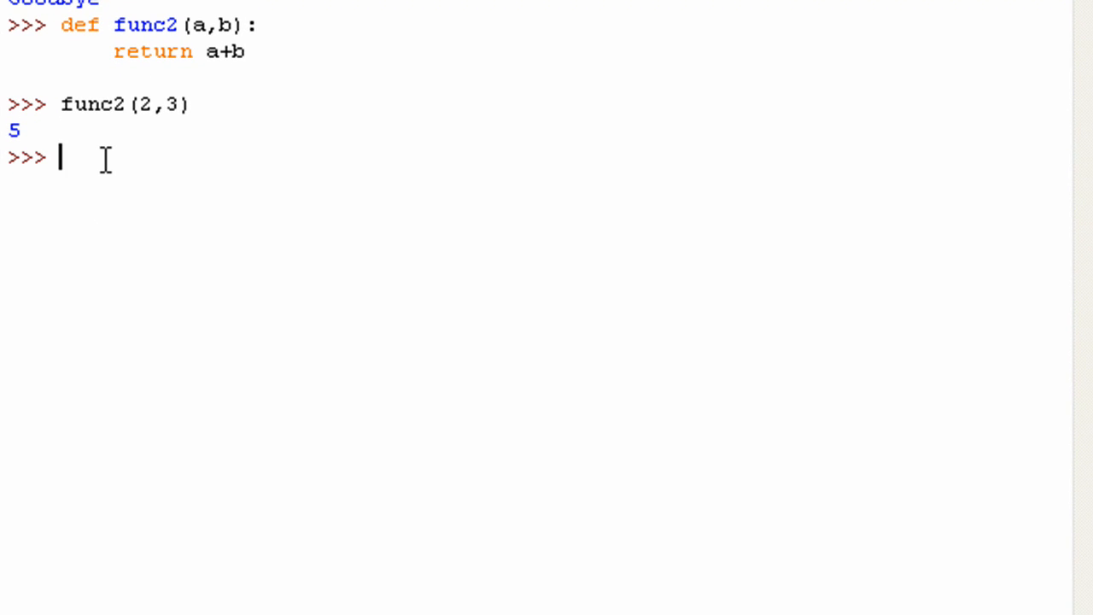
# - Call func2(1) to raise the TypeError about needing exactly 2 positional arguments
pyautogui.write('func2')
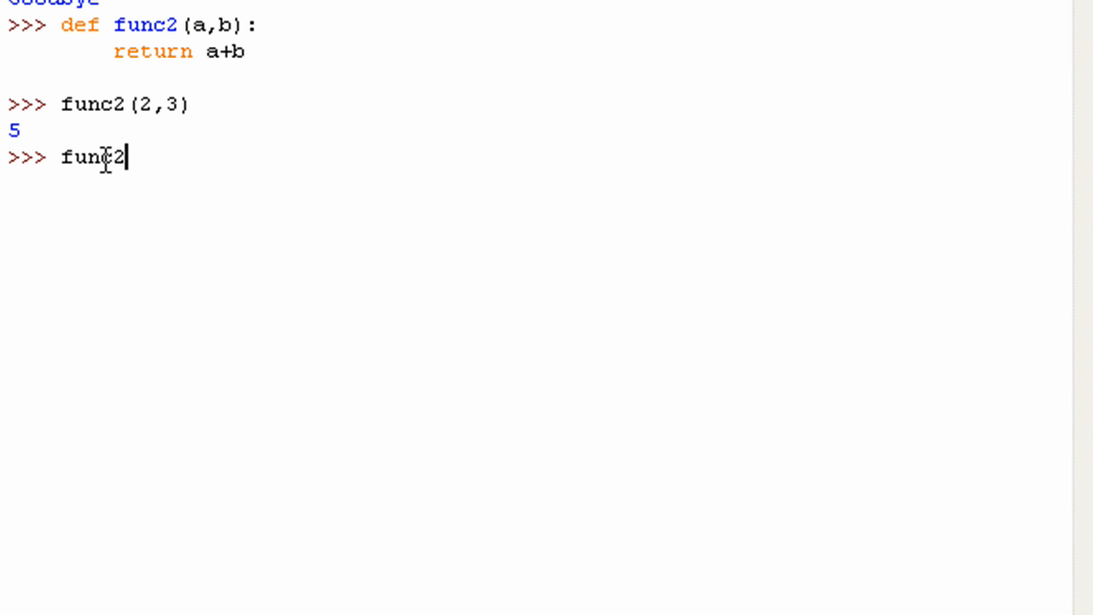
pyautogui.write('(')
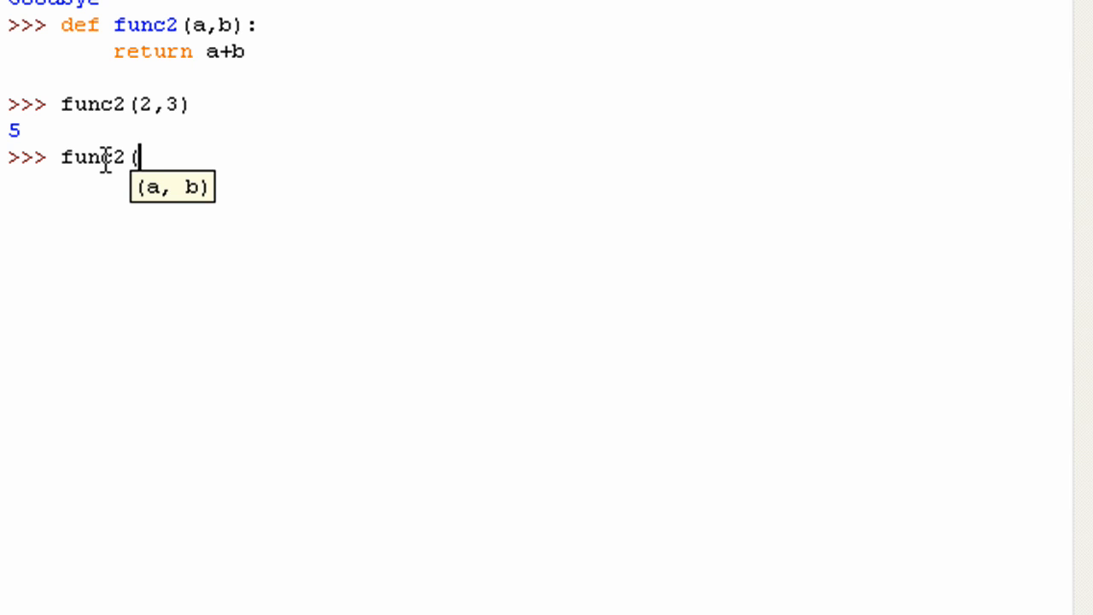
pyautogui.write('1')
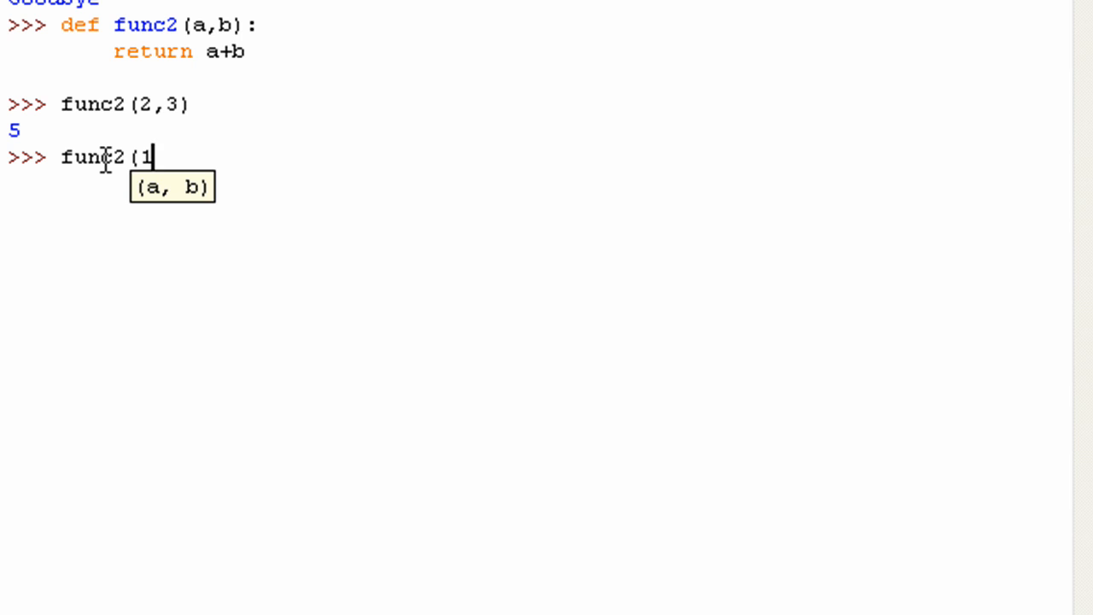
pyautogui.press('Return')
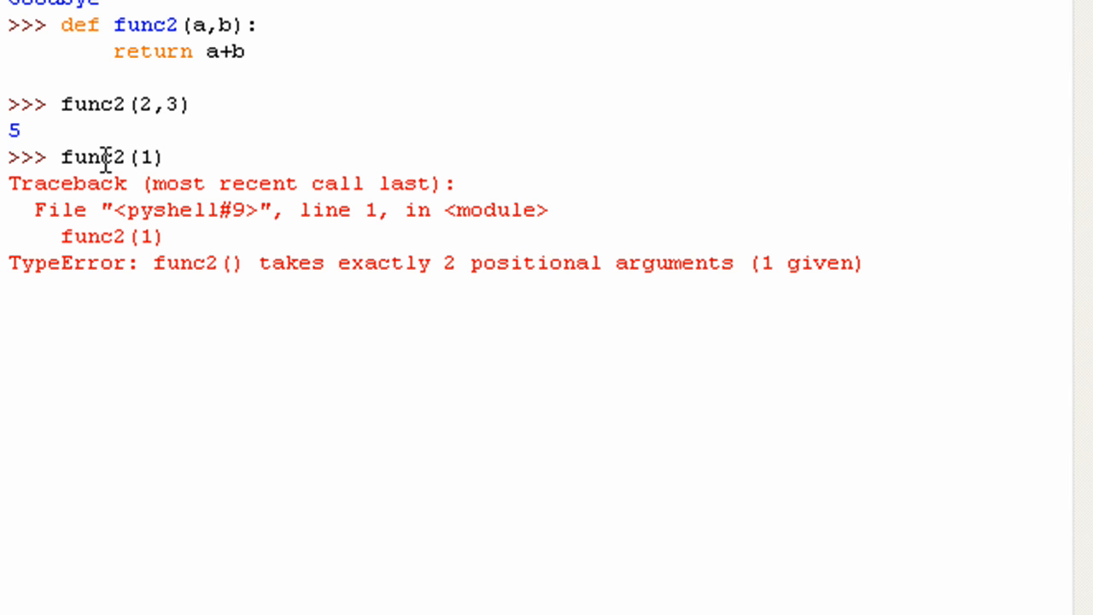
pyautogui.press('Return')
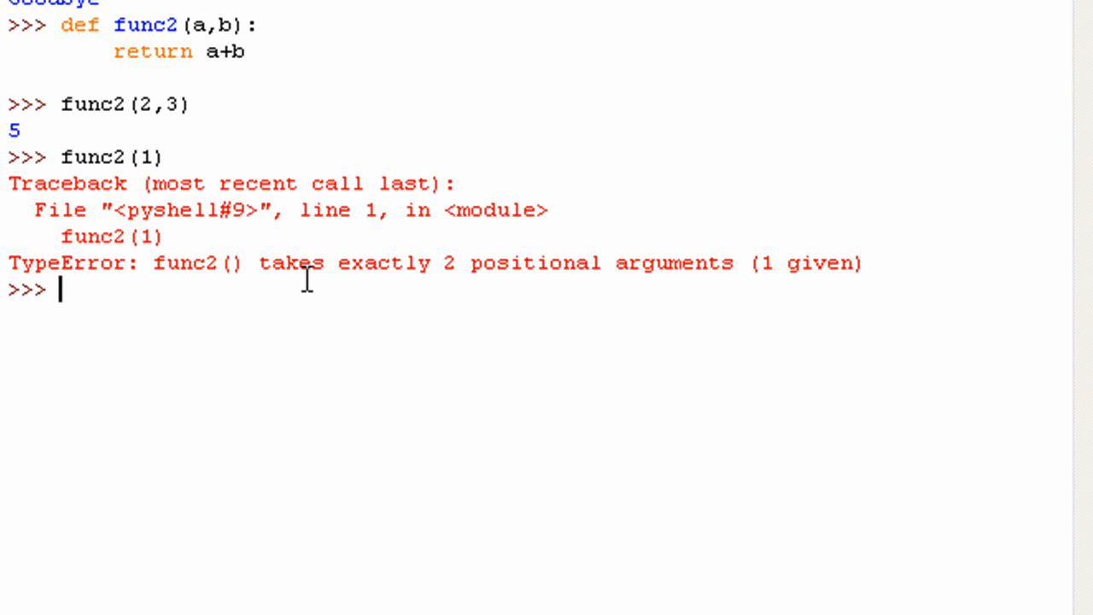
pyautogui.moveTo(214, 144)
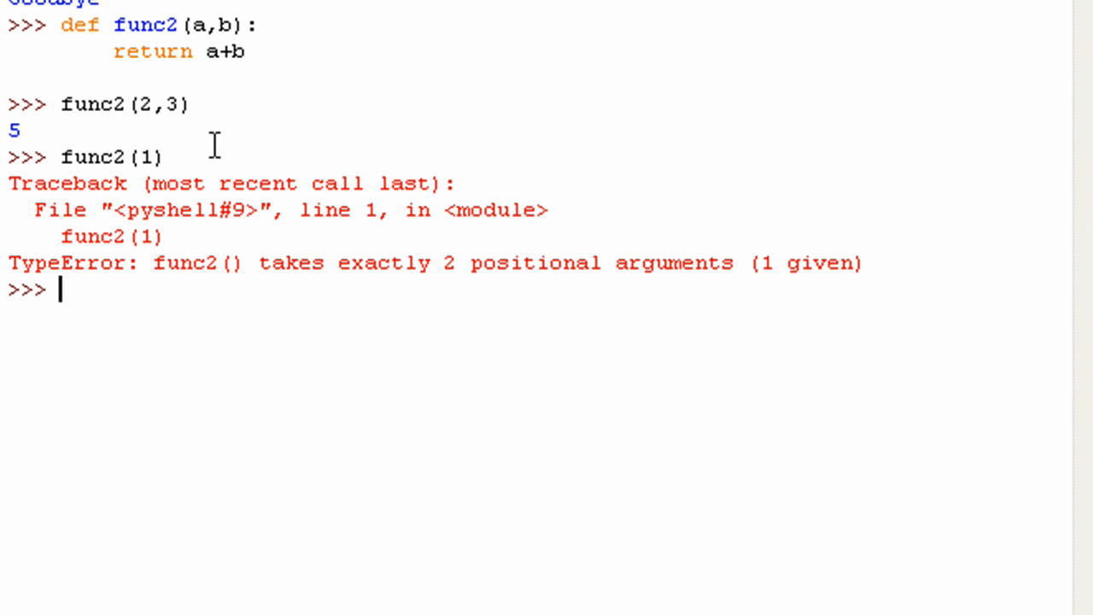
pyautogui.moveTo(384, 422)
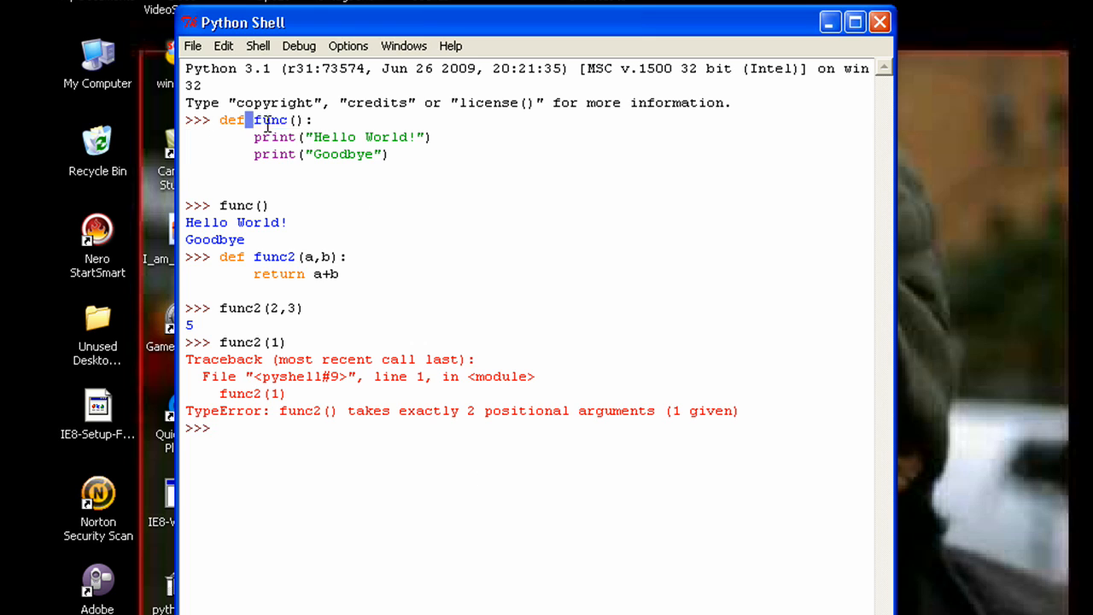
pyautogui.moveTo(254, 119); pyautogui.dragTo(391, 154)
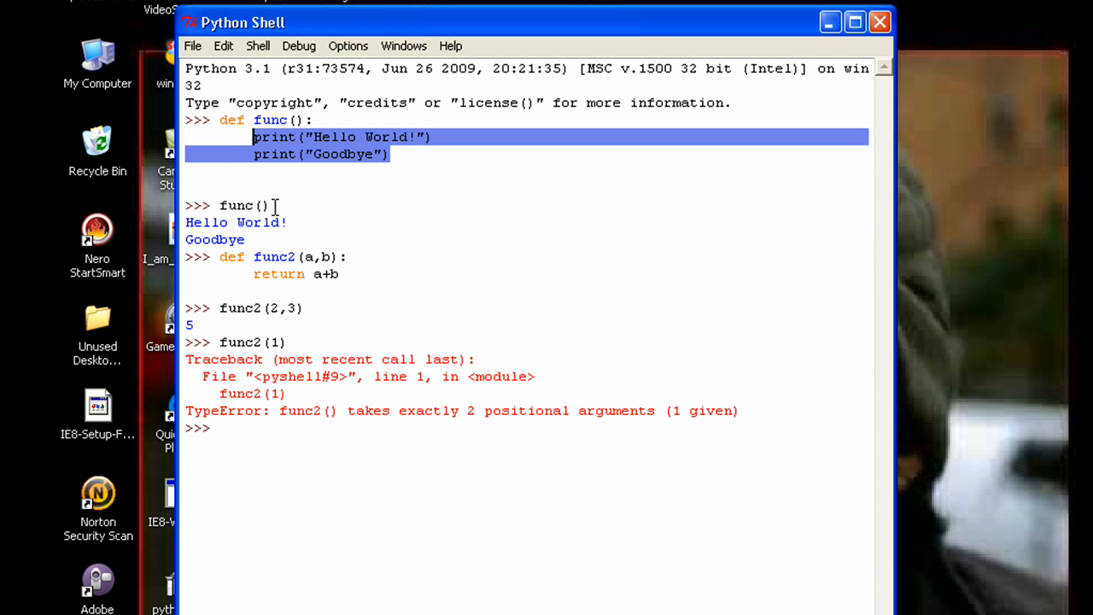
pyautogui.doubleClick(235, 205)
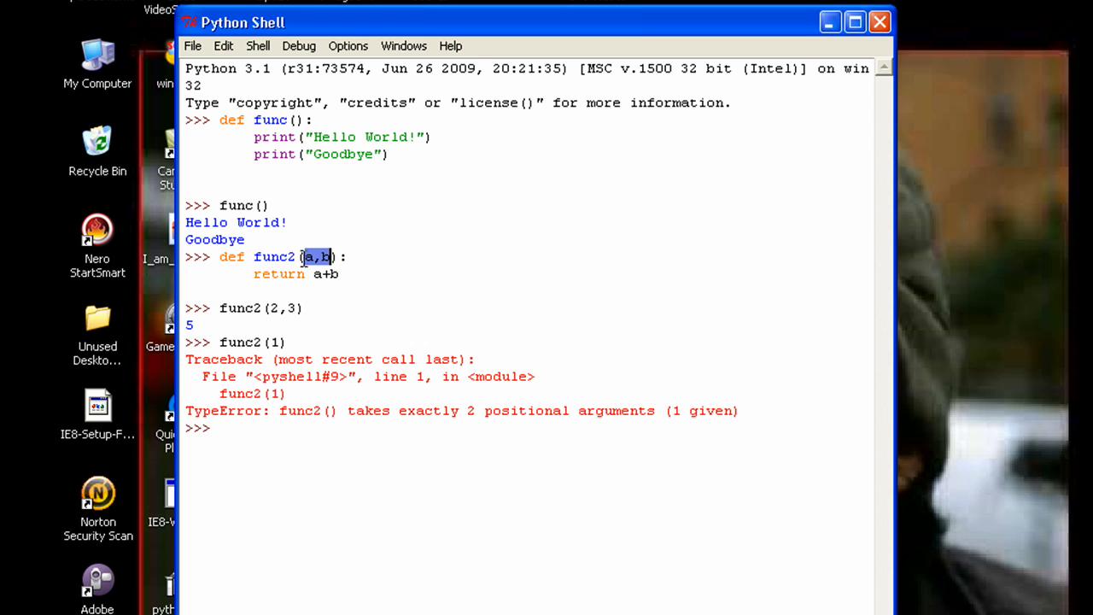
pyautogui.moveTo(469, 286)
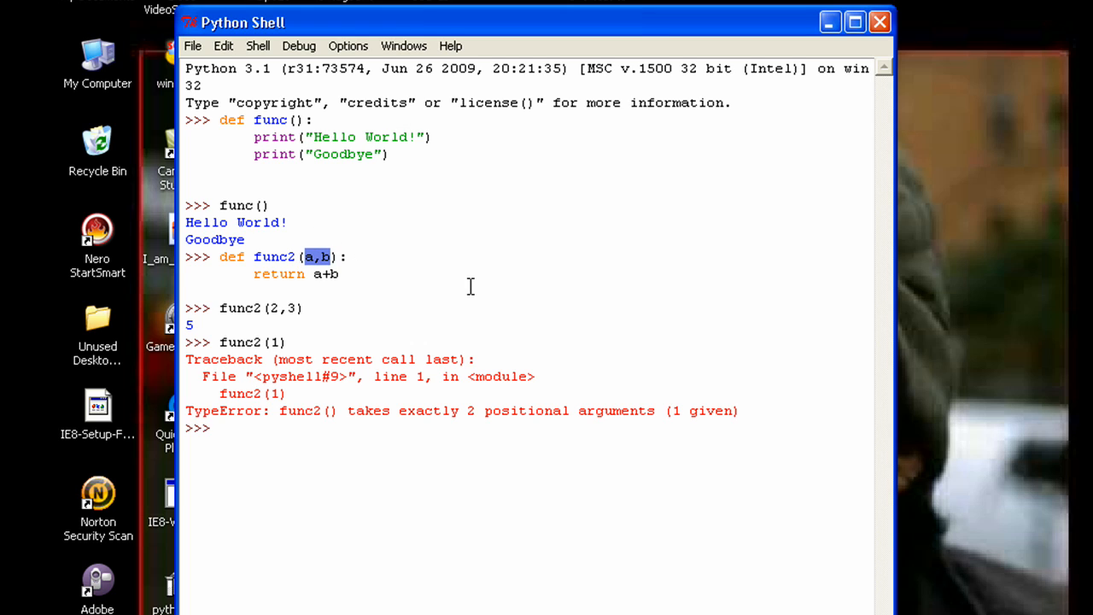
pyautogui.click(294, 274)
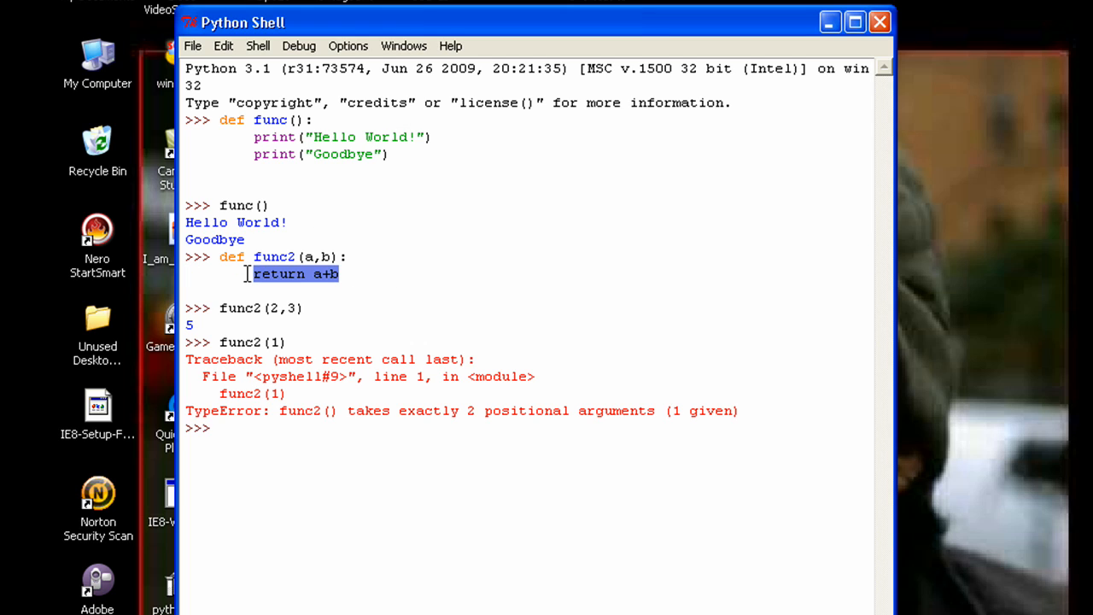
pyautogui.moveTo(240, 297)
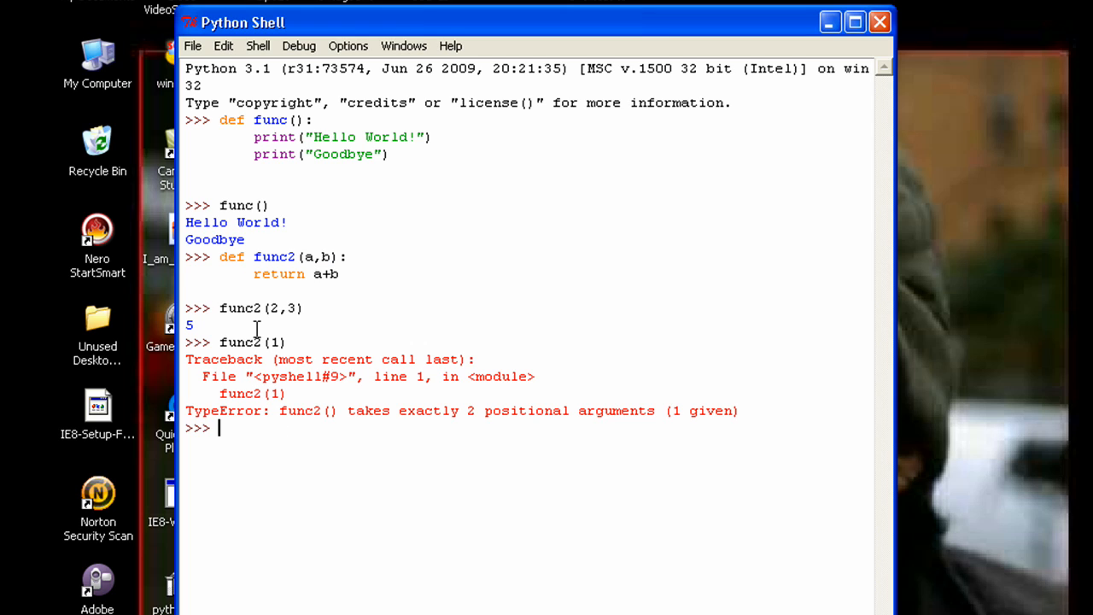
pyautogui.doubleClick(240, 308)
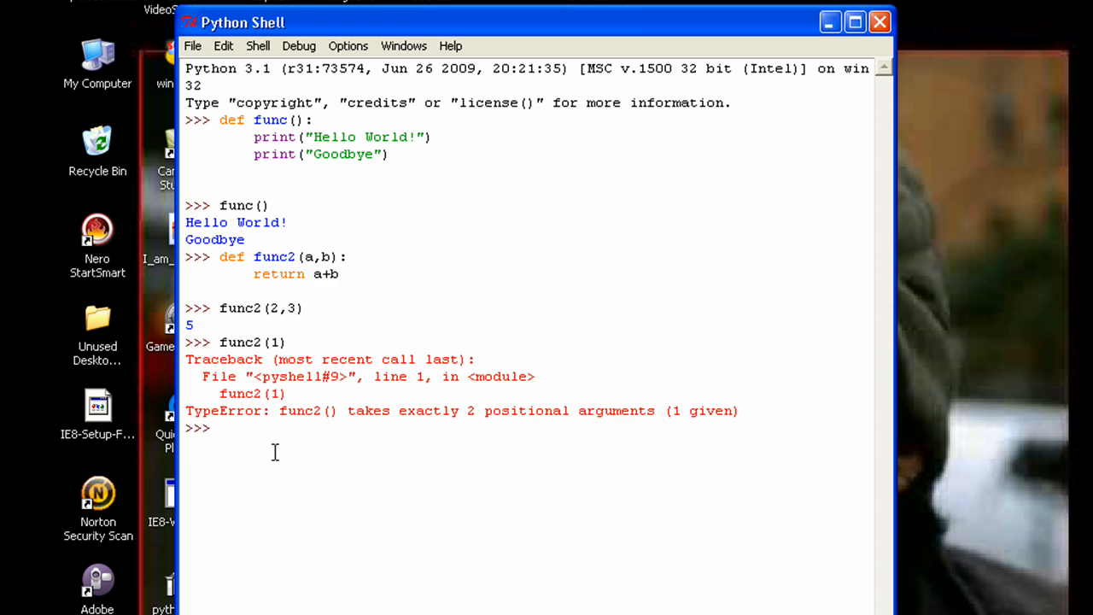
# - Run func2(4,5) returning 9 and func(6,7) raising a no-arguments TypeError
pyautogui.write('func2(4,5')
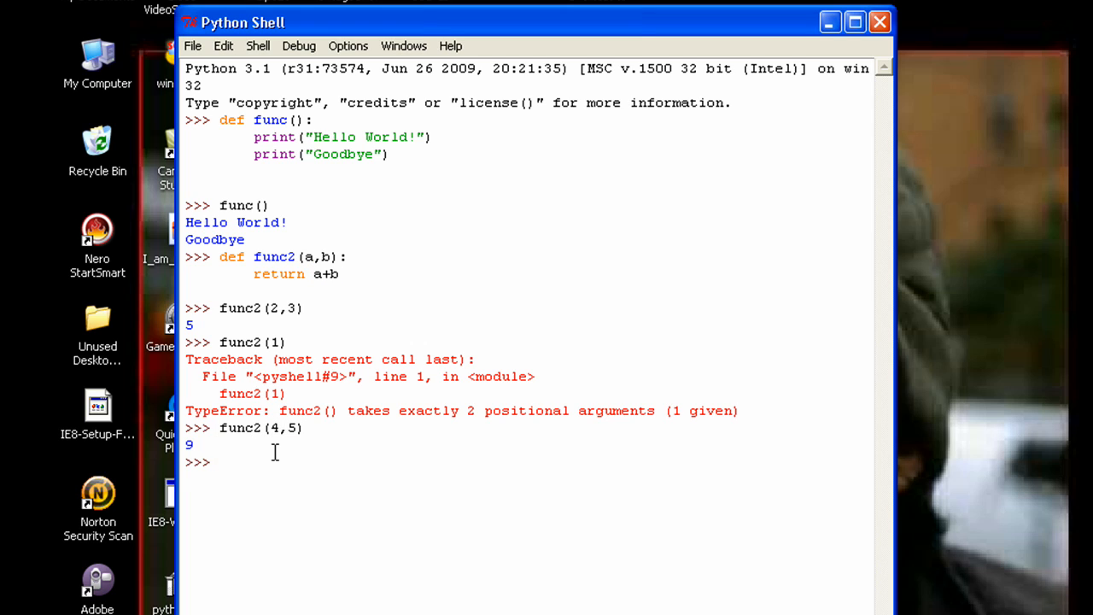
pyautogui.write('func(6')
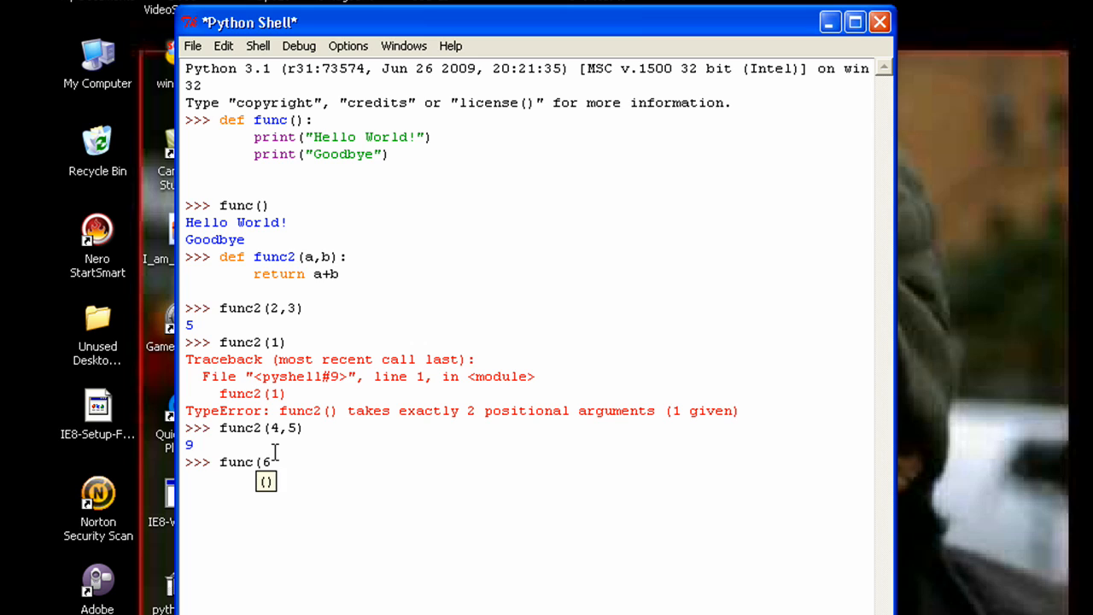
pyautogui.press('Return')
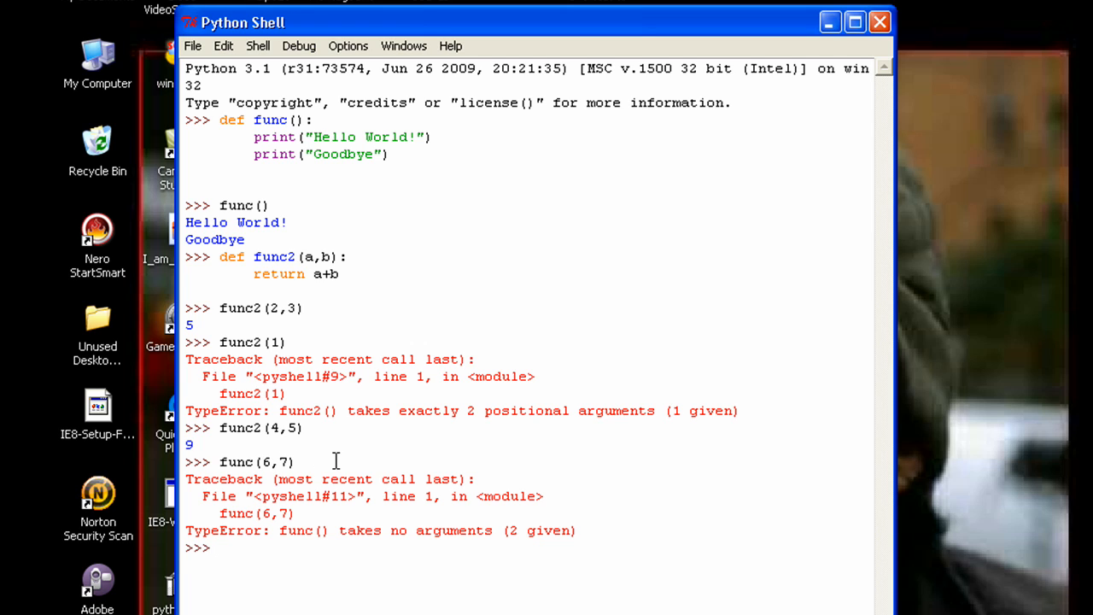
# - Call func2(6,7) and get the result 13
pyautogui.write('func2')
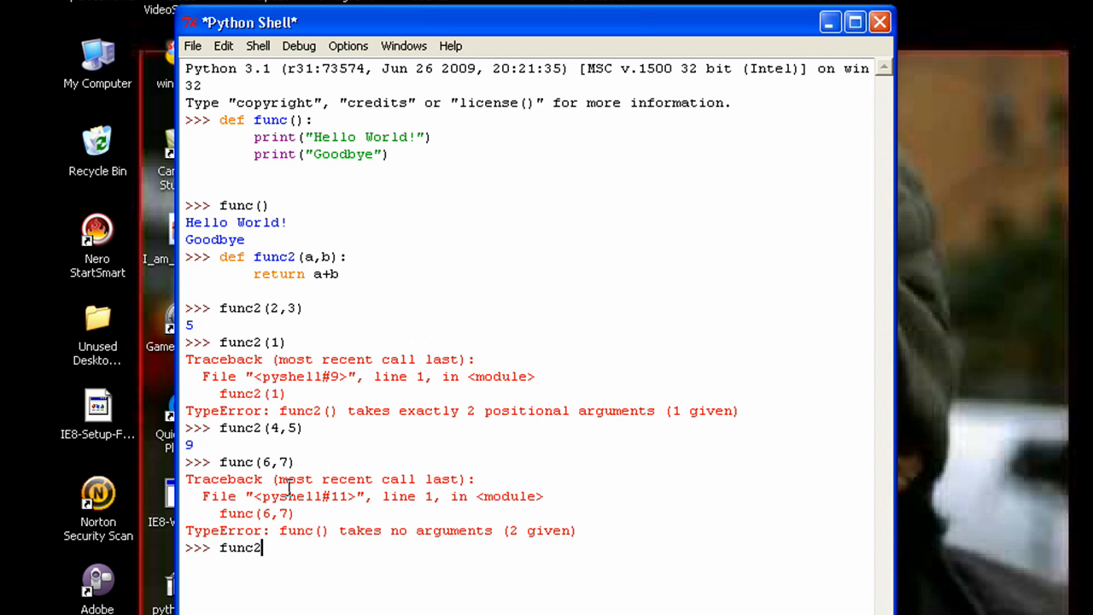
pyautogui.write('(')
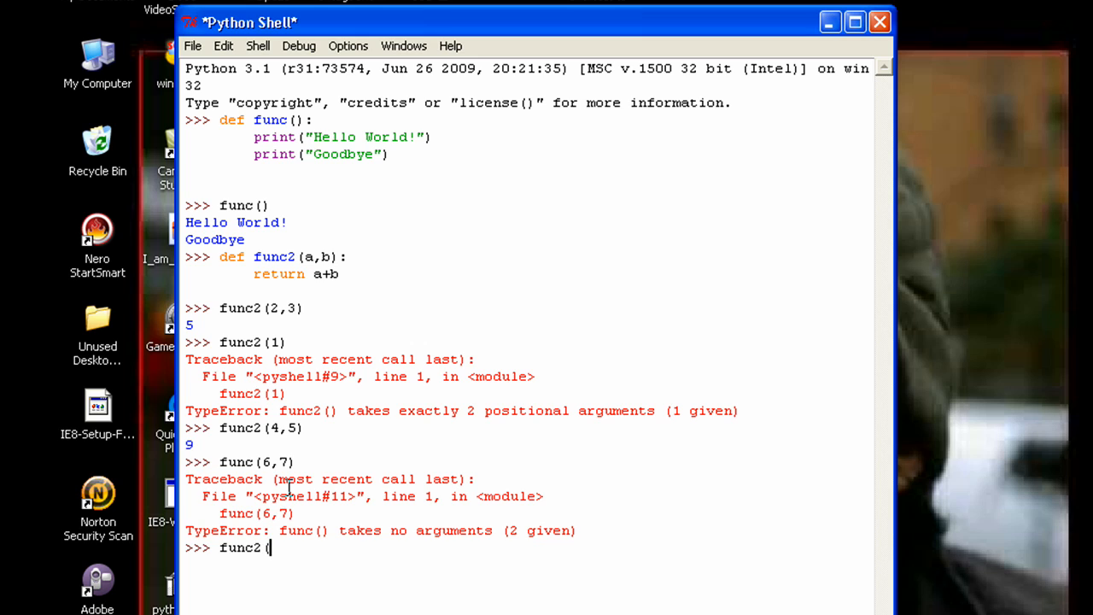
pyautogui.write('6,7')
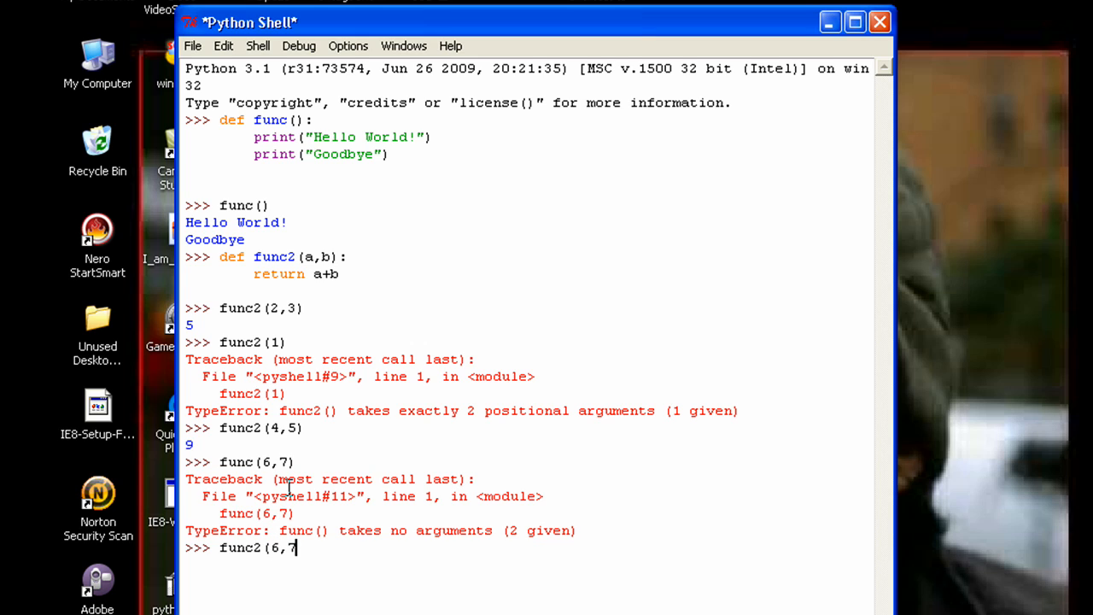
pyautogui.write(')')
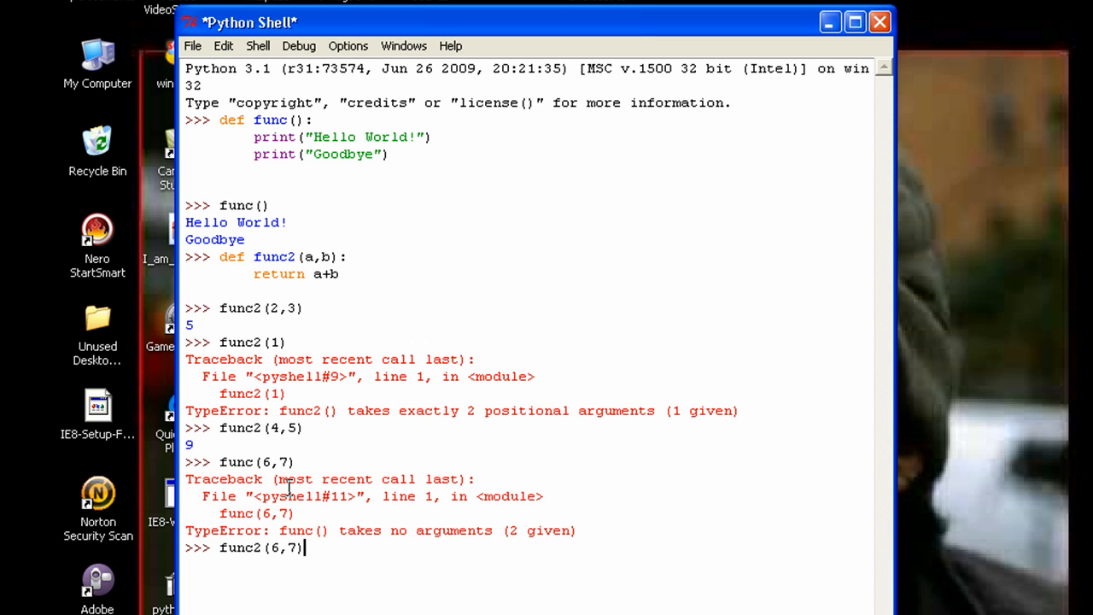
pyautogui.press('Return')
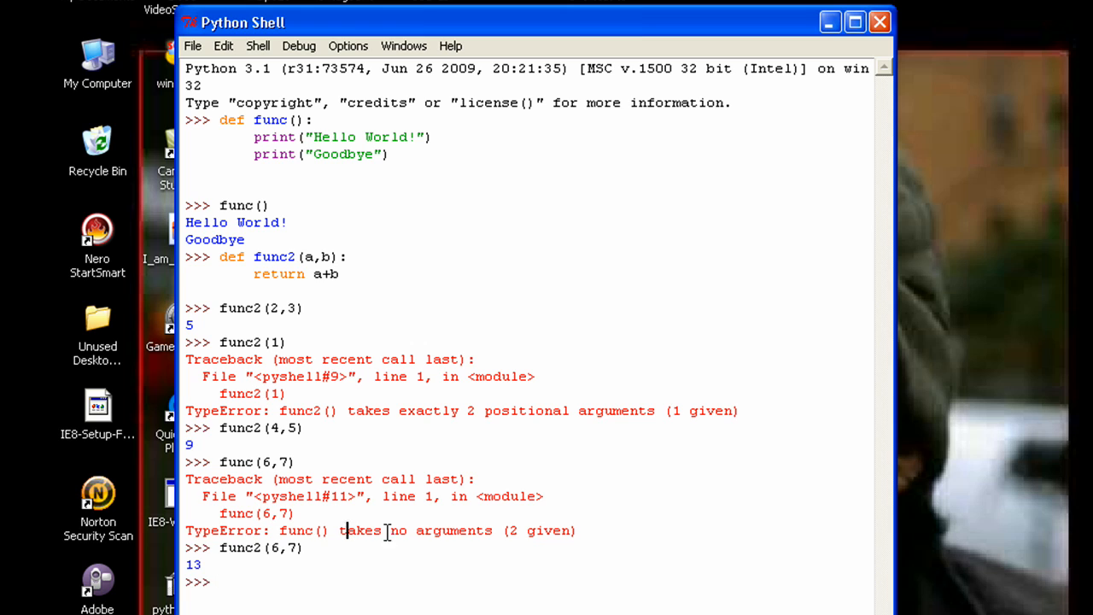